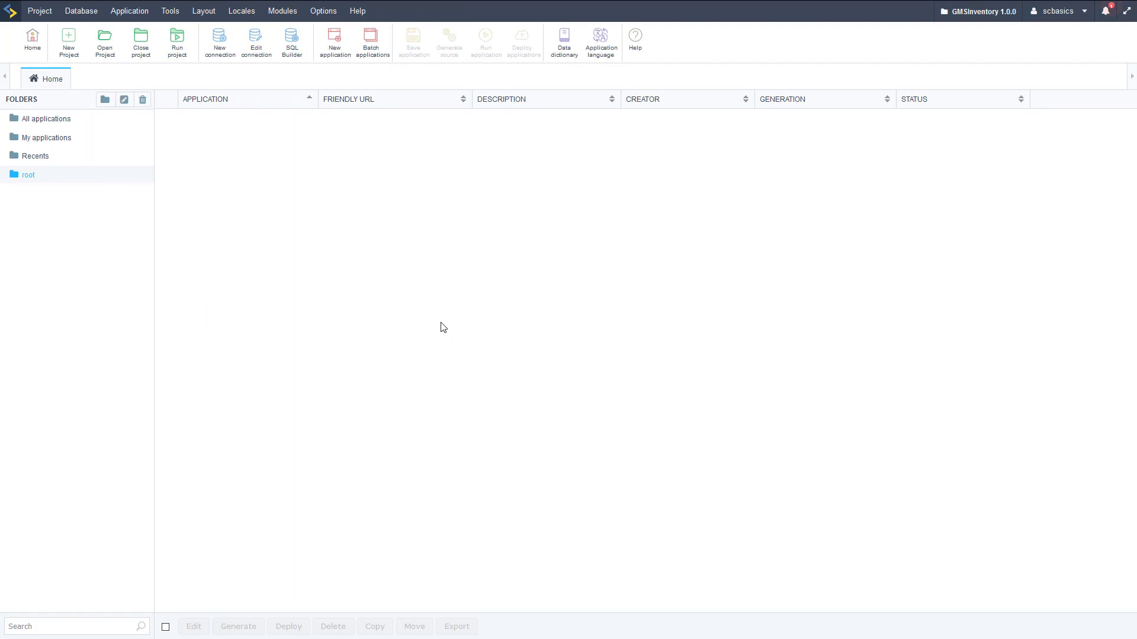
Show the Options menu with settings, password change and personal hotkeys entries
left_click(322, 10)
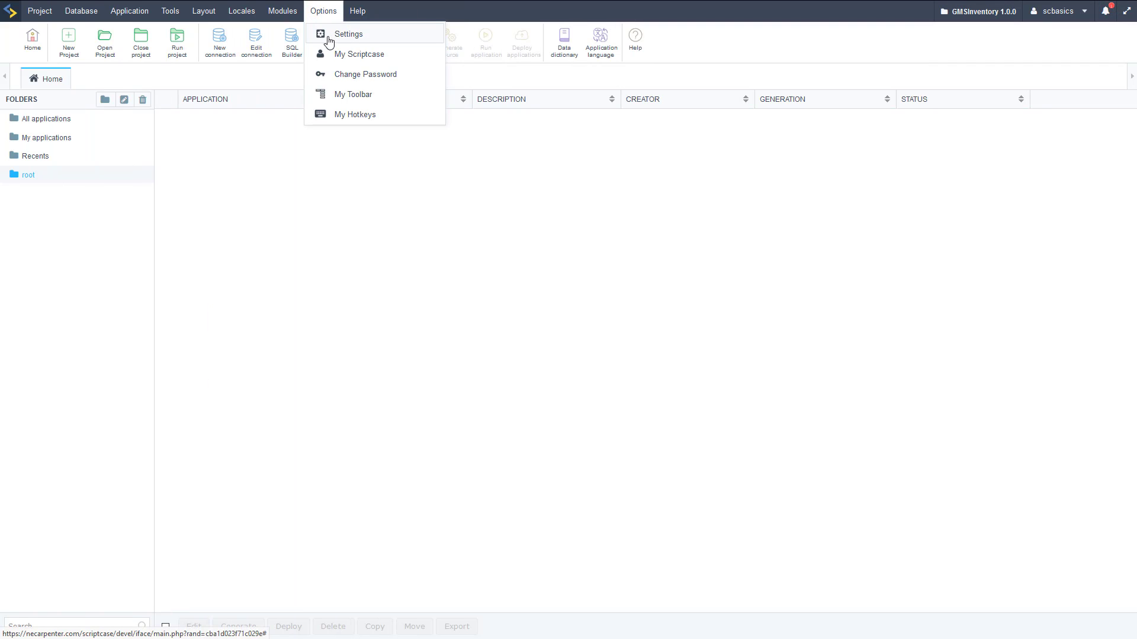
mouse_move(334, 42)
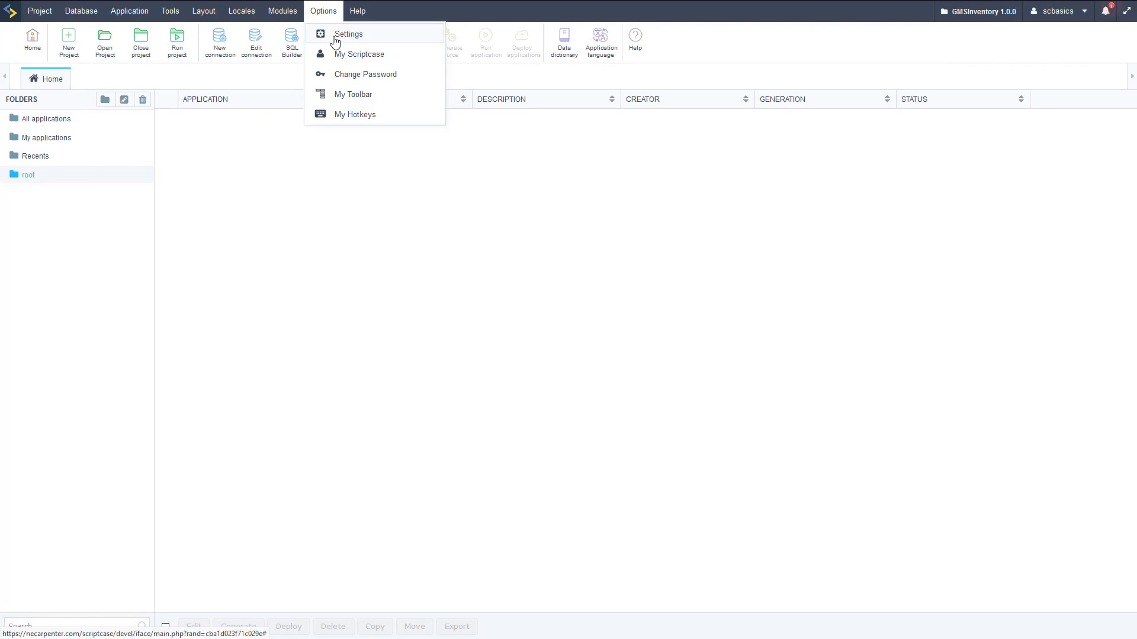
Enter the Settings area and show the System Settings page
left_click(349, 33)
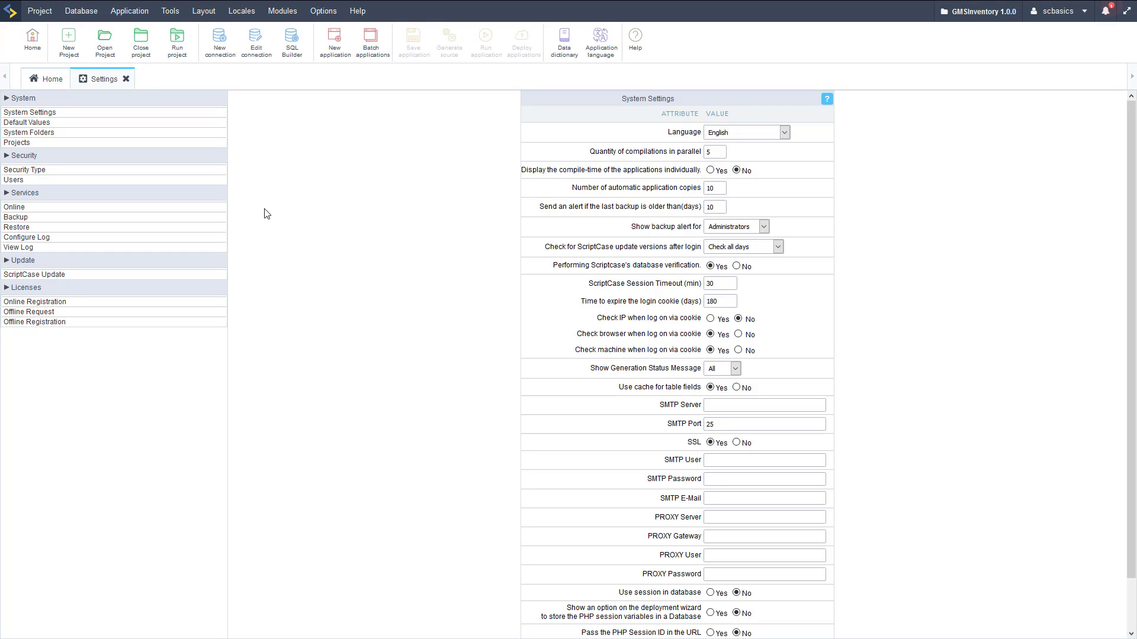
mouse_move(57, 106)
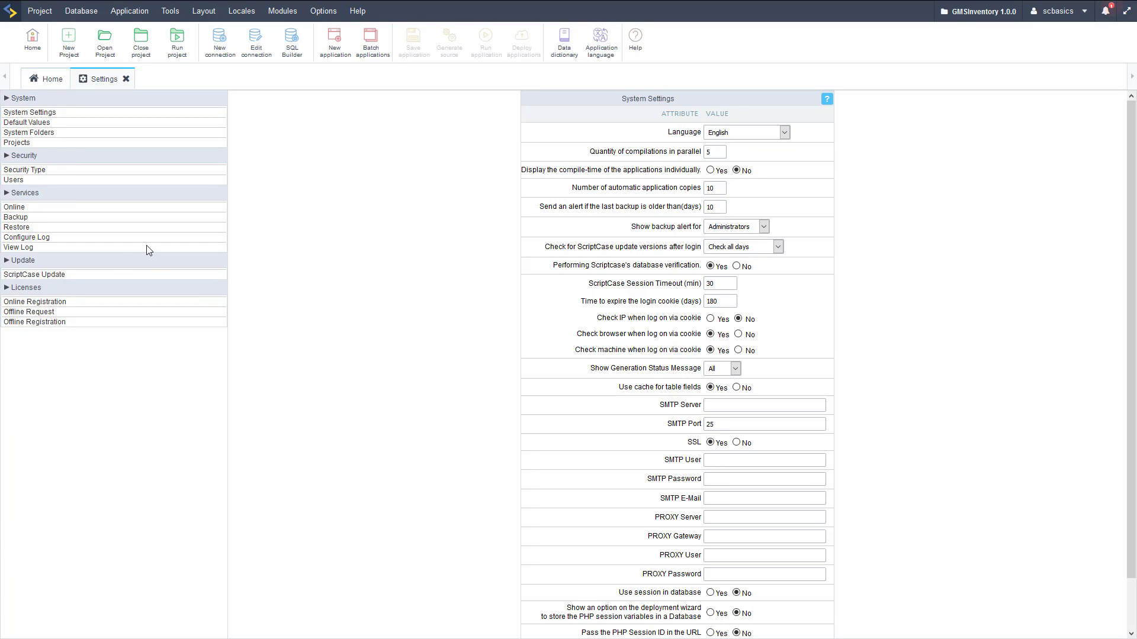
left_click(31, 112)
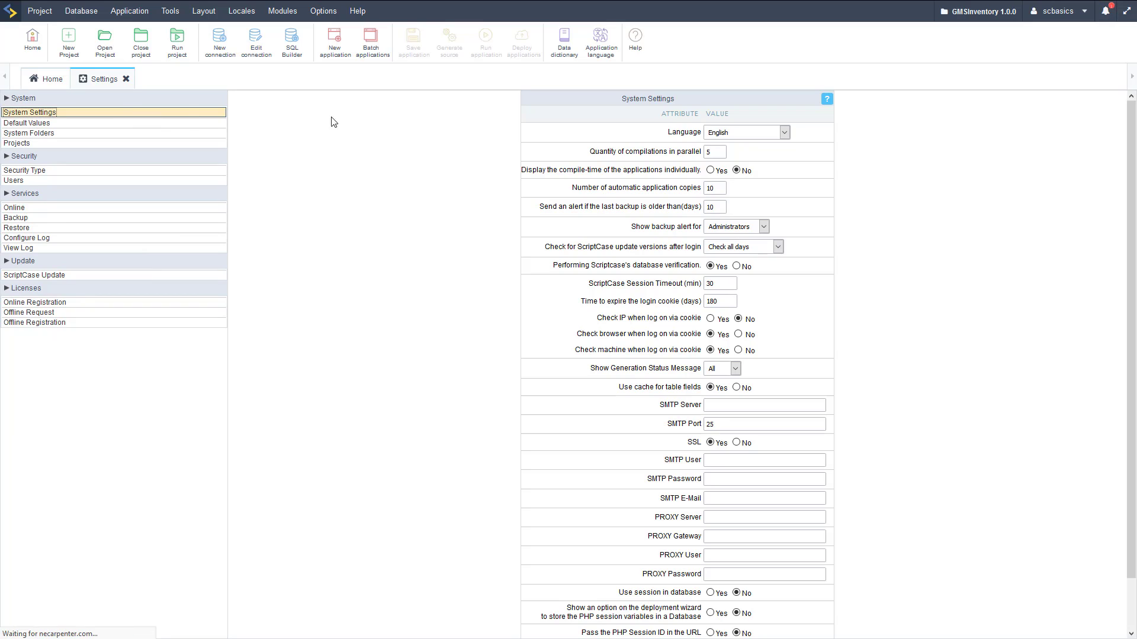
mouse_move(660, 202)
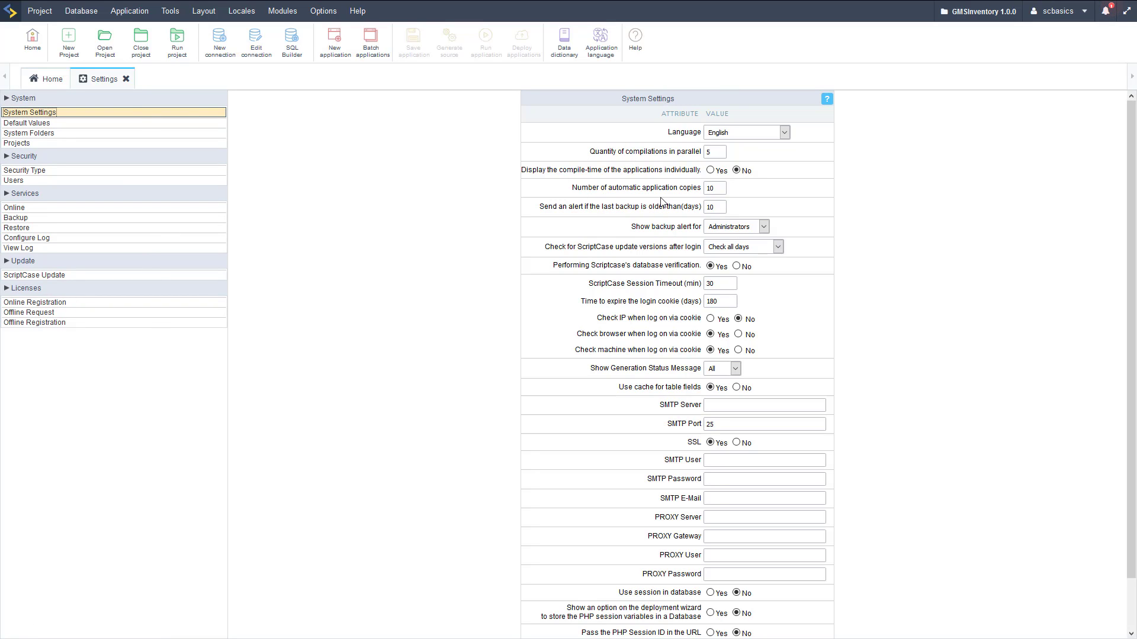
Review the System Settings fields for language, backup, session, SMTP and timezone, then head to Default Values
left_click(714, 151)
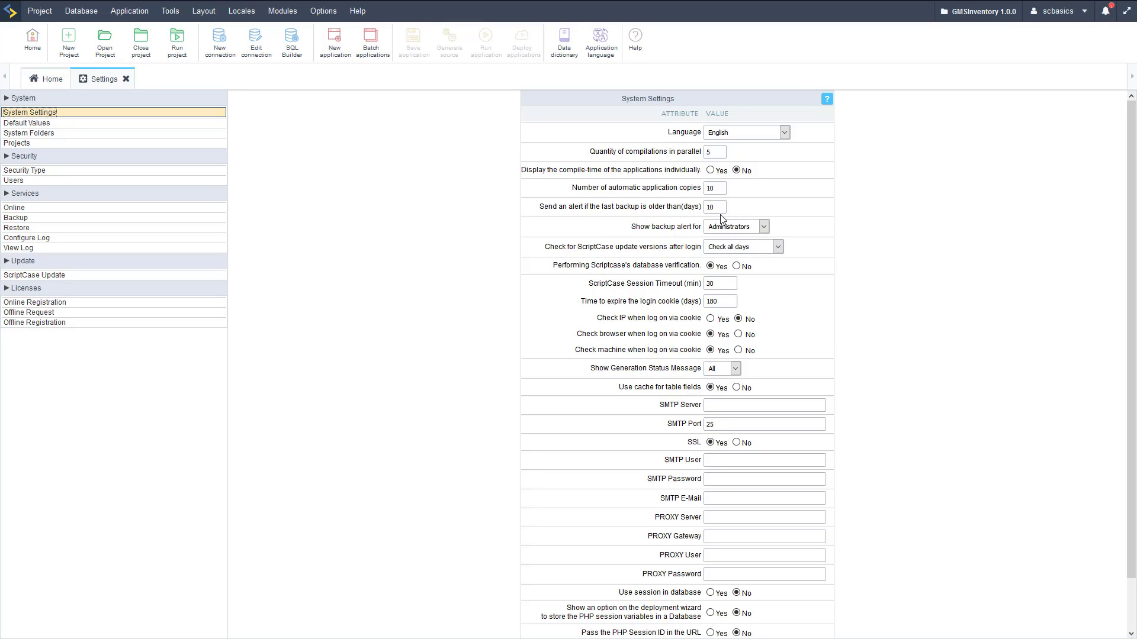
left_click(764, 478)
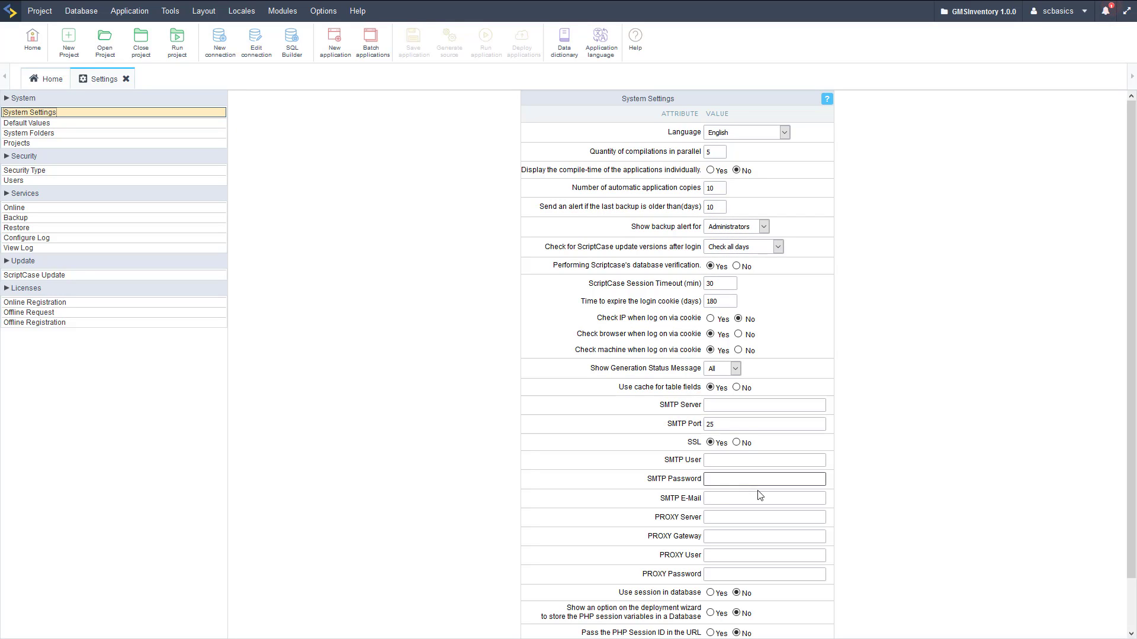
scroll("down", 3)
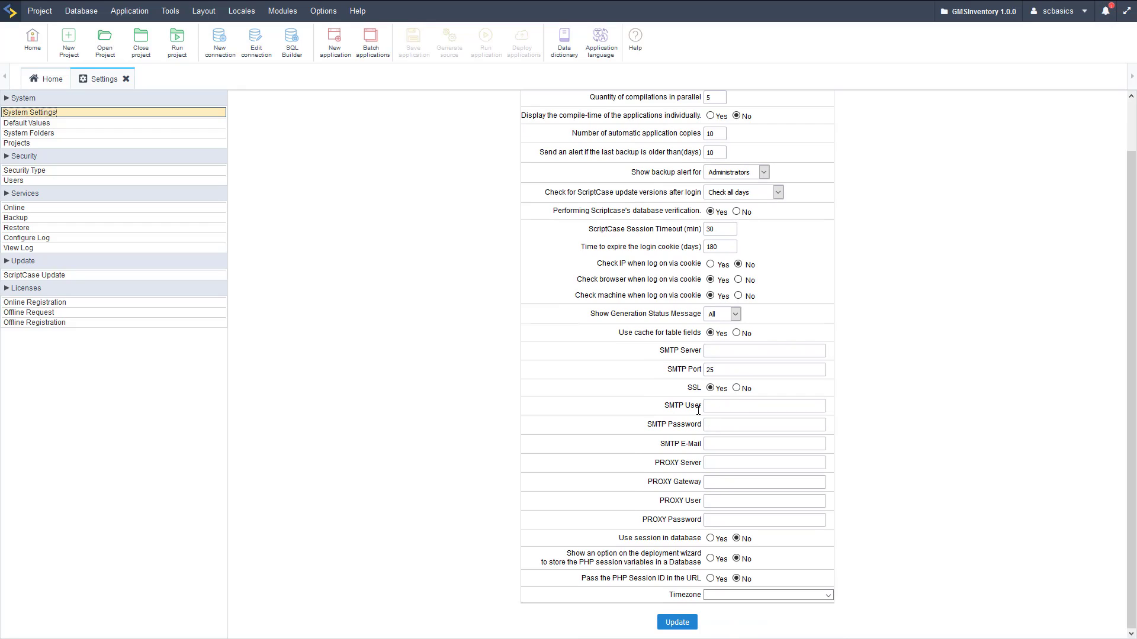
left_click(763, 424)
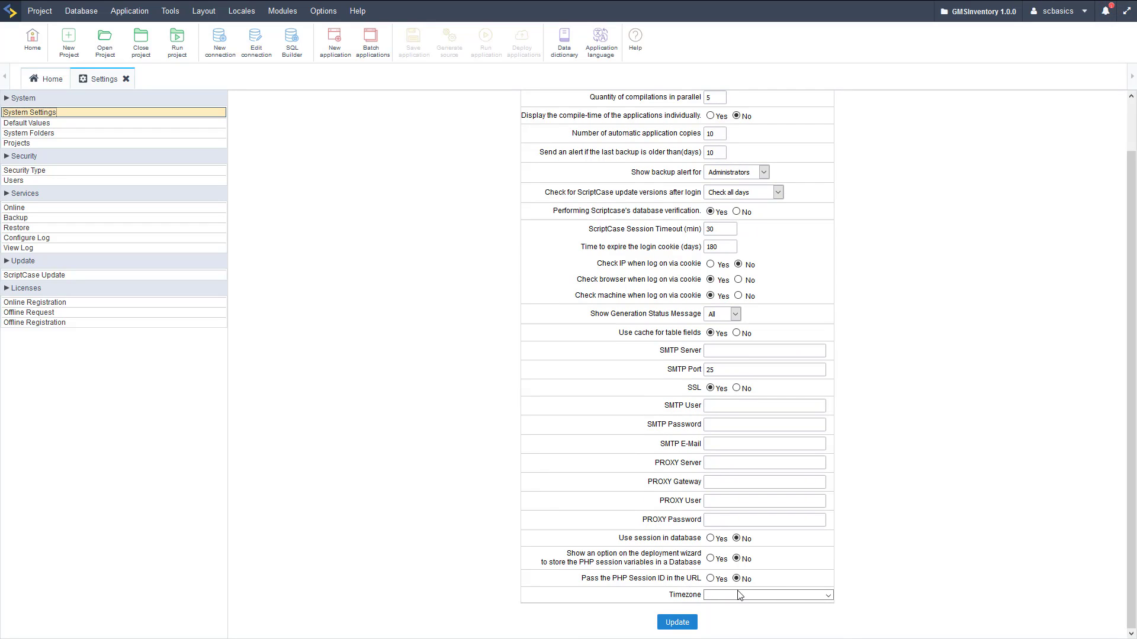
left_click(826, 594)
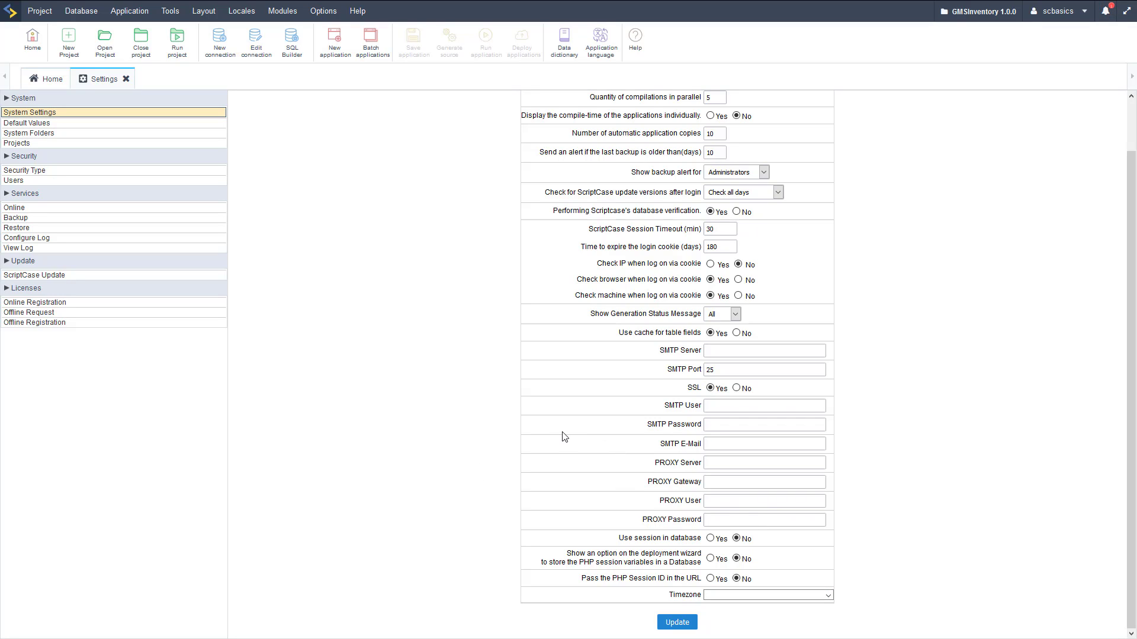
left_click(28, 122)
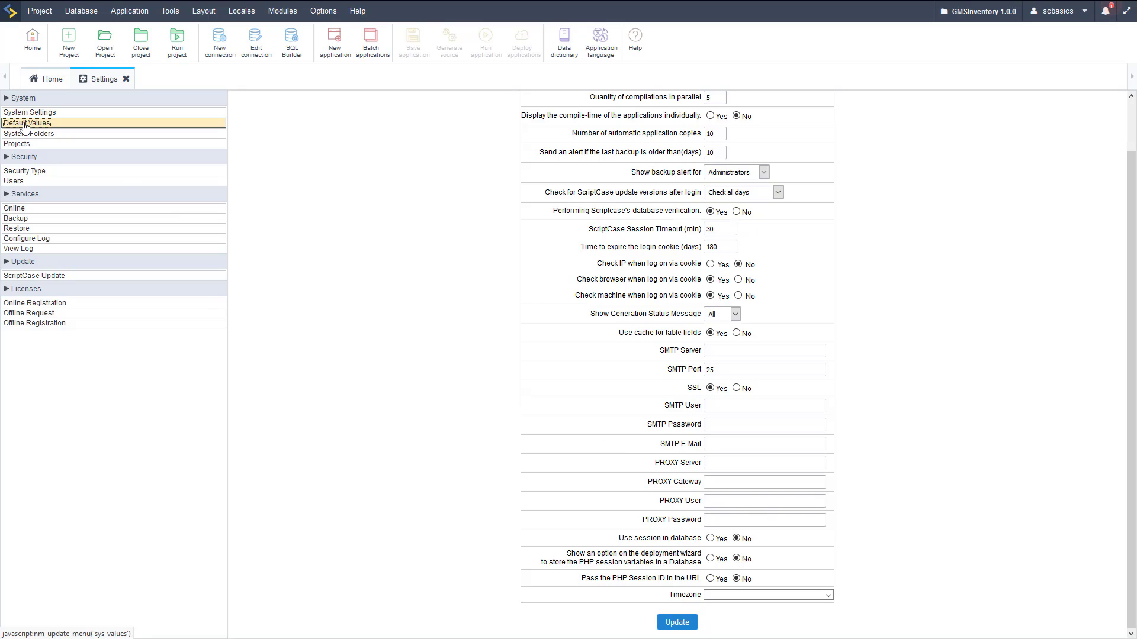
mouse_move(31, 130)
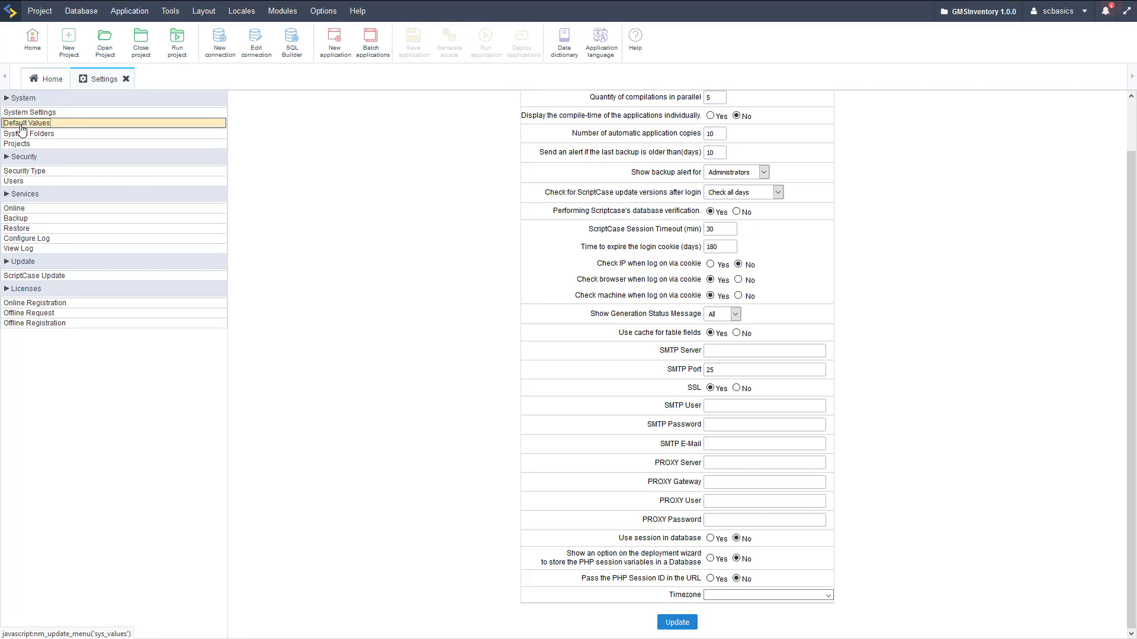
Review the Default Values page through templates and toolbar Buttons Management for grids, forms, calendars and charts
left_click(27, 122)
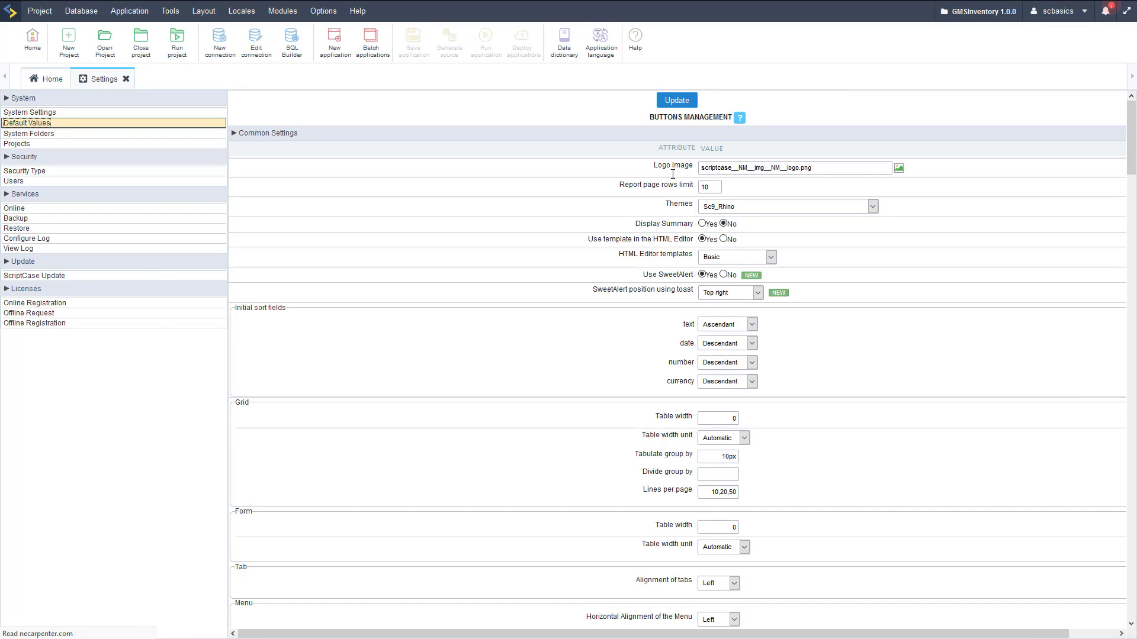
mouse_move(680, 254)
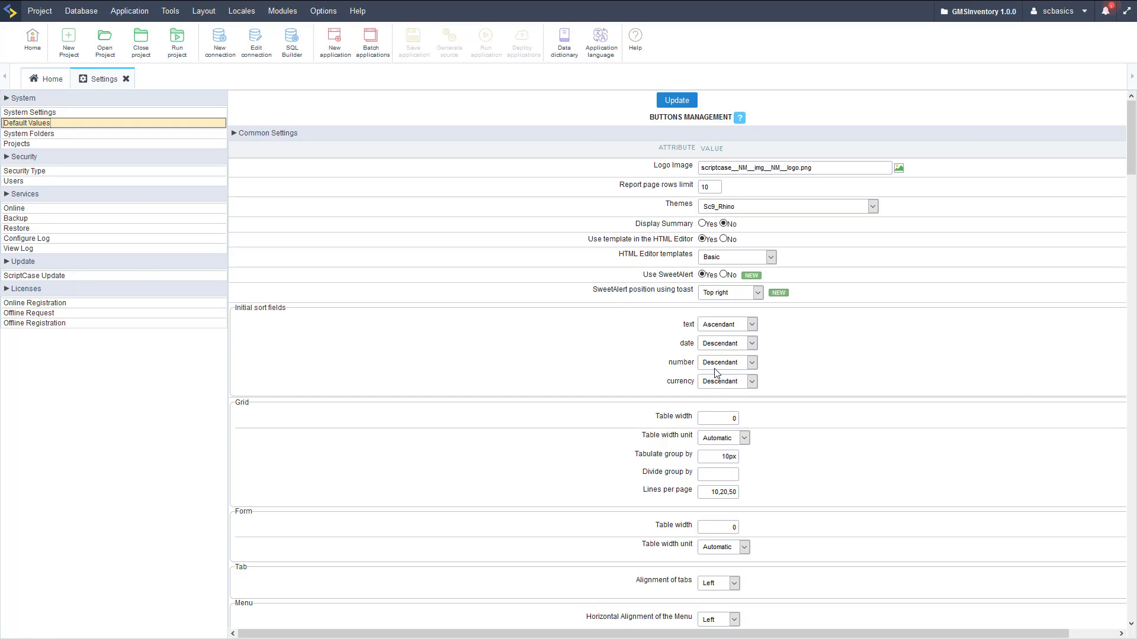
left_click(726, 343)
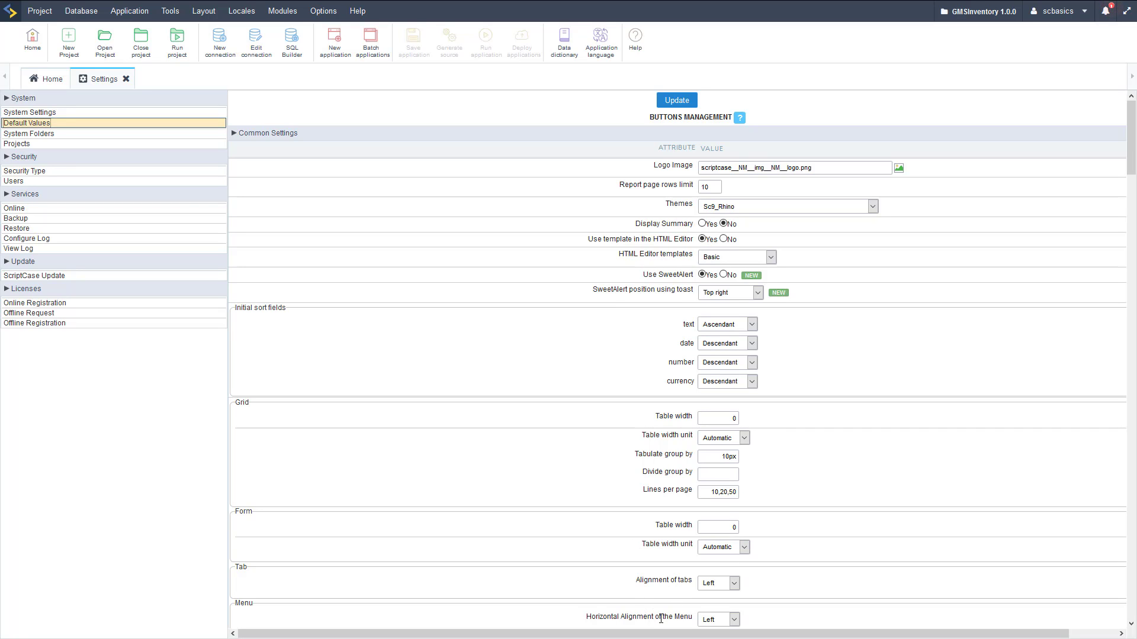
scroll("down", 3)
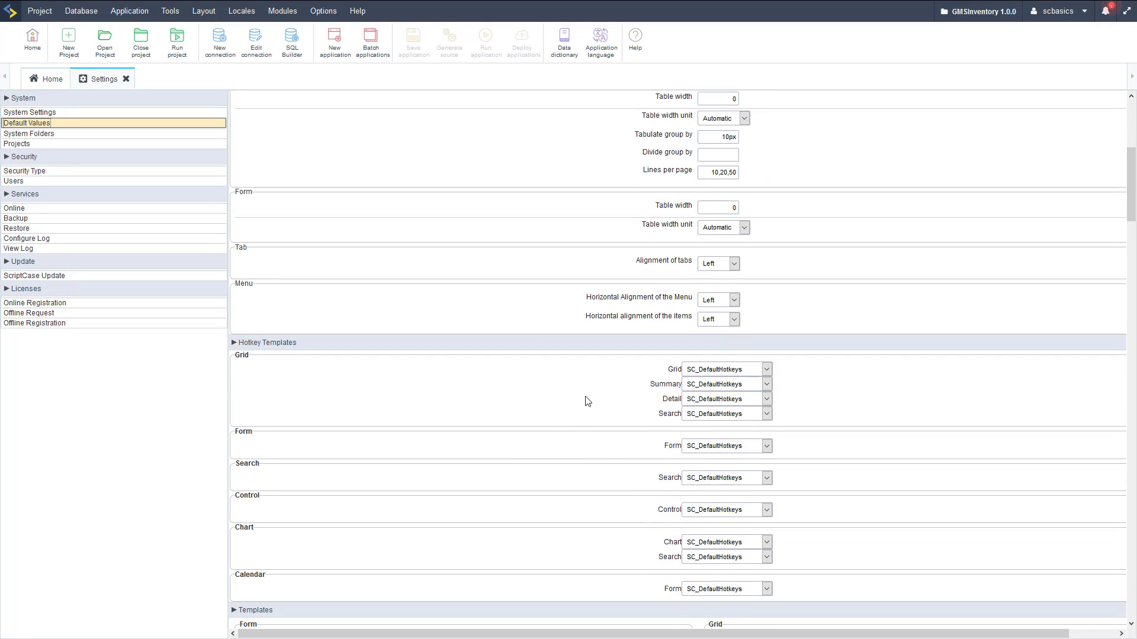
scroll("down", 3)
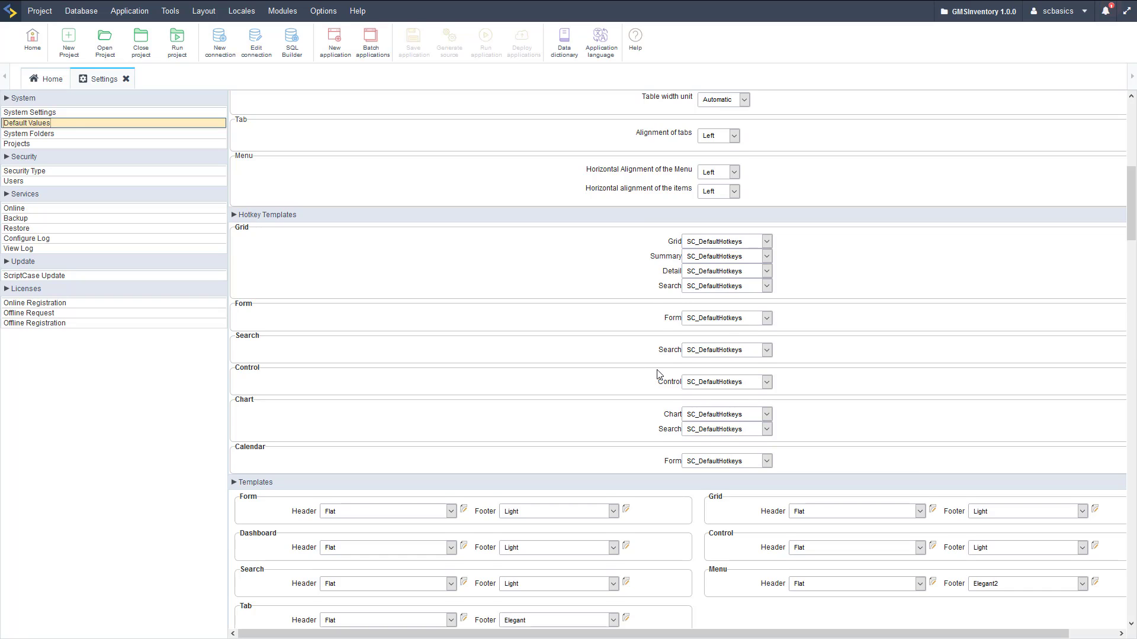
scroll("down", 3)
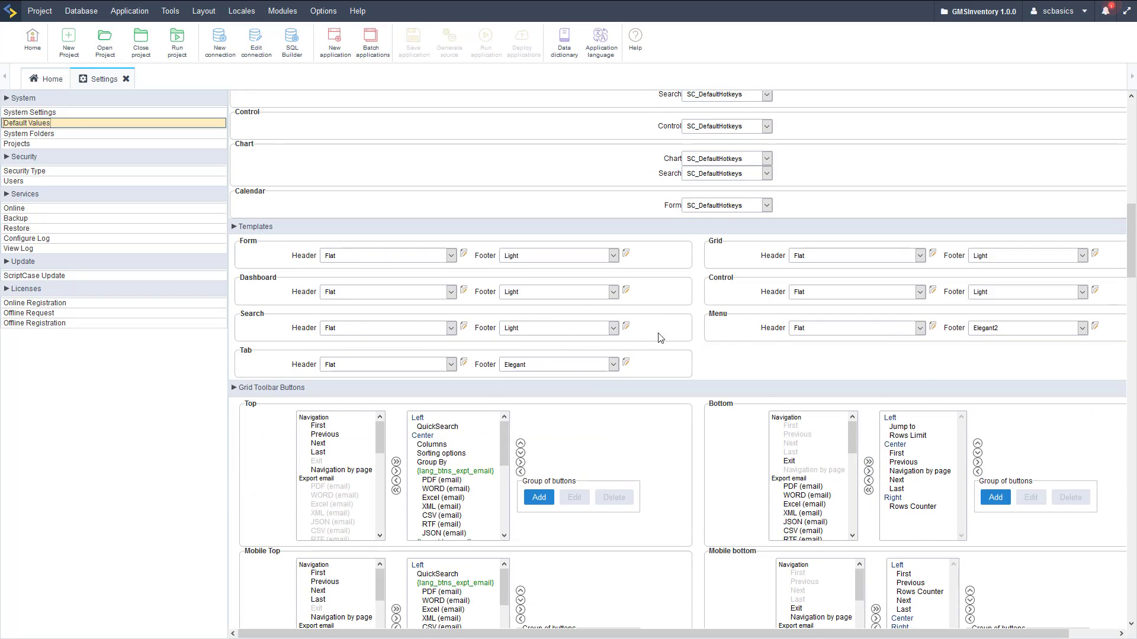
scroll("down", 3)
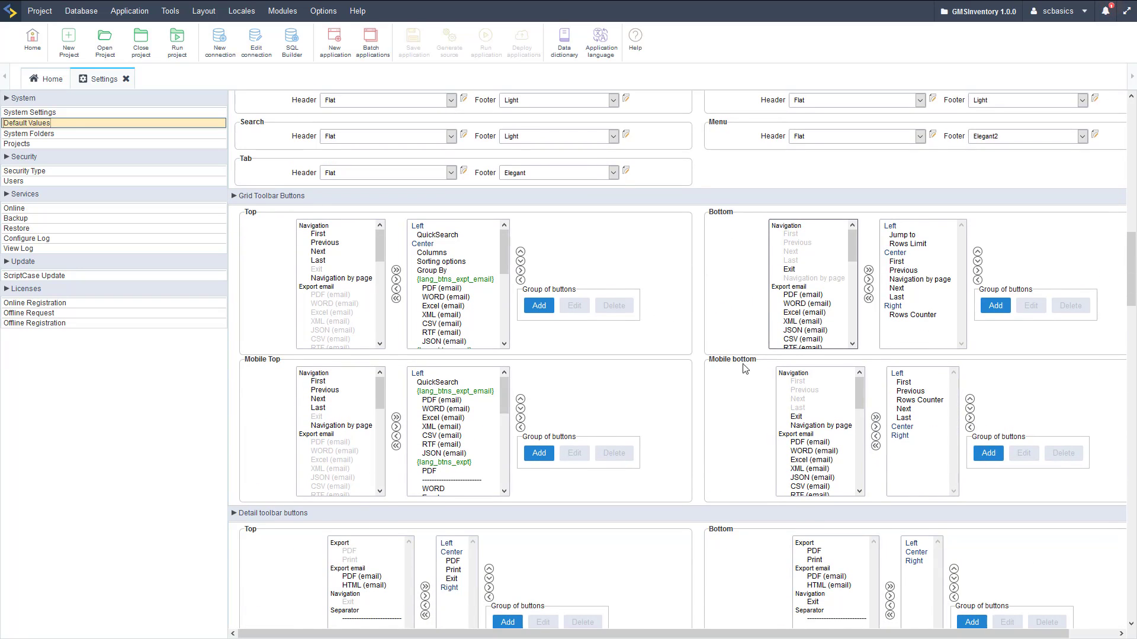
scroll("down", 3)
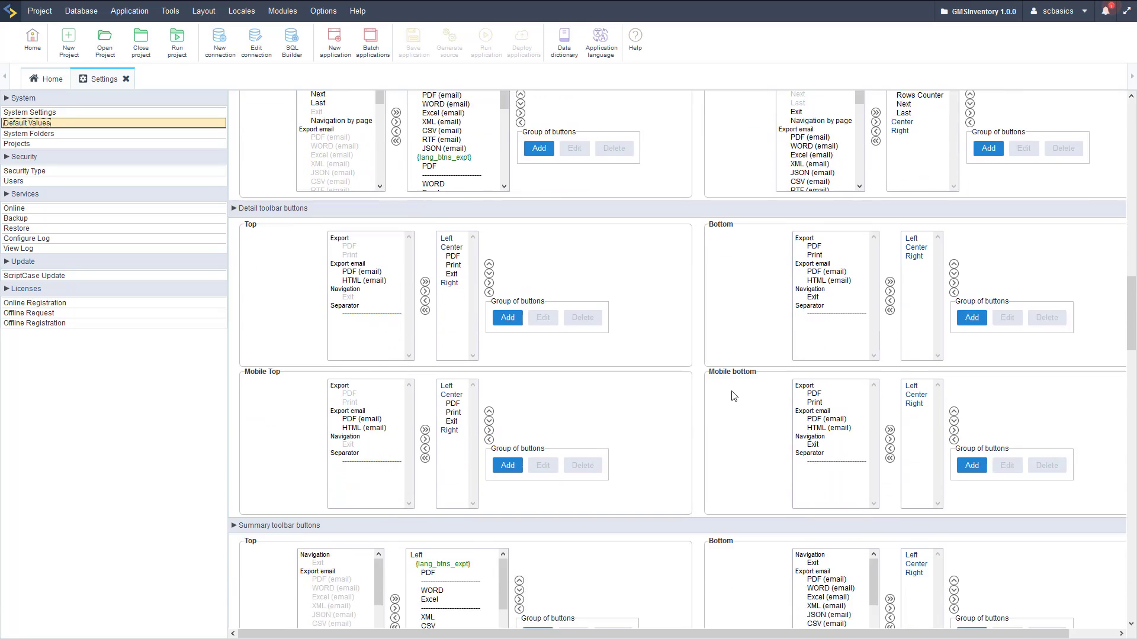
scroll("down", 3)
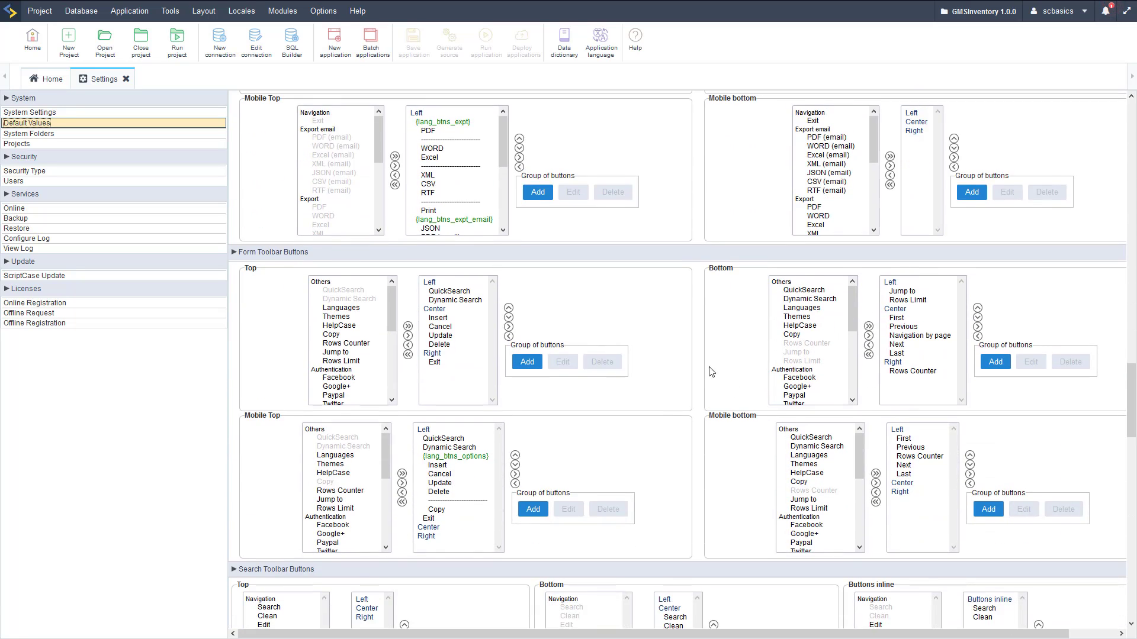
scroll("down", 3)
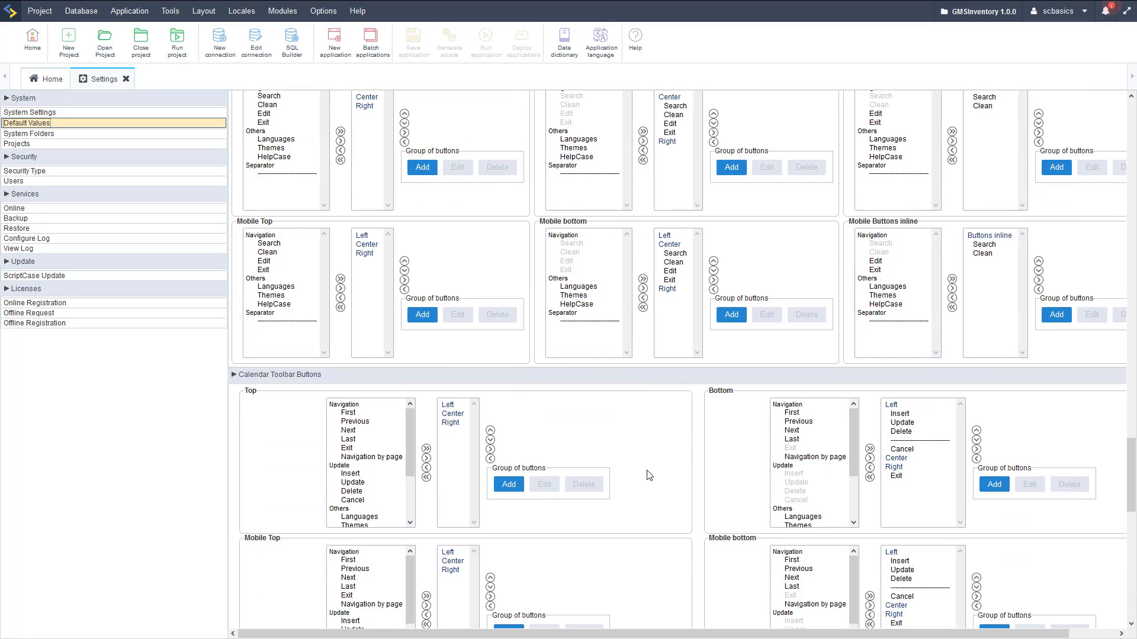
scroll("down", 3)
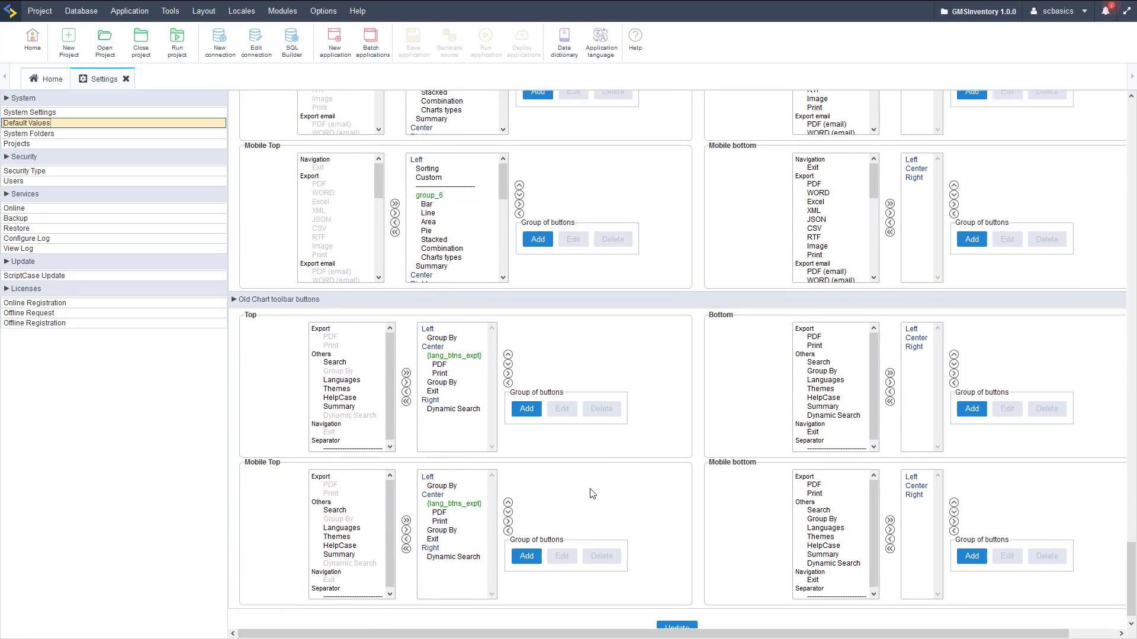
scroll("down", 3)
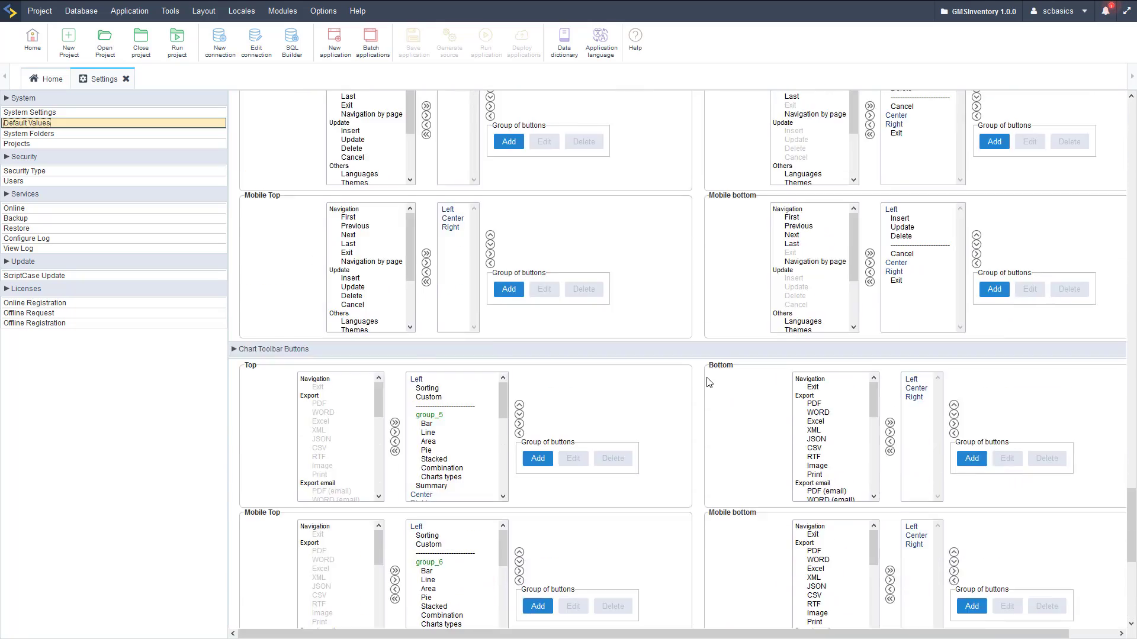
scroll("up", 3)
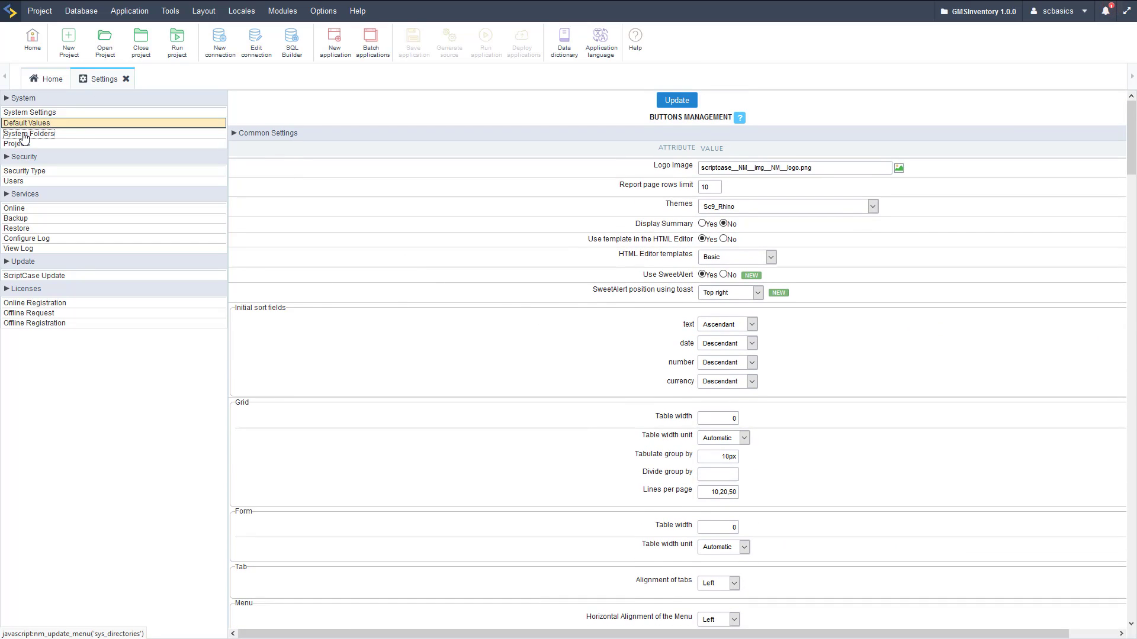
Review the System Folders page with its server path settings
left_click(28, 134)
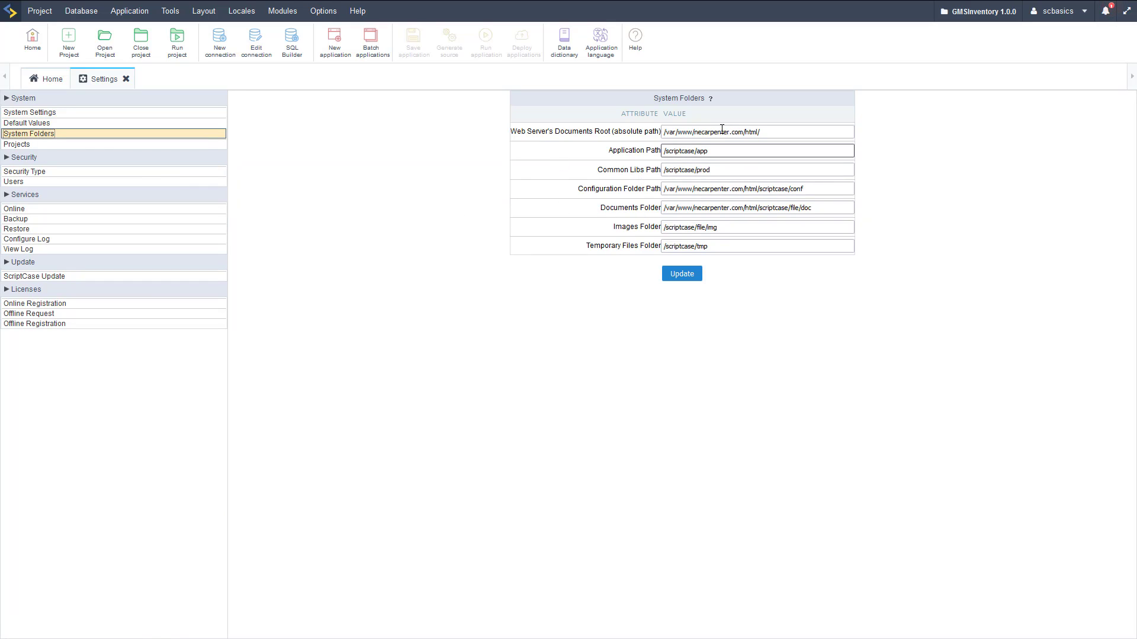
left_click(725, 170)
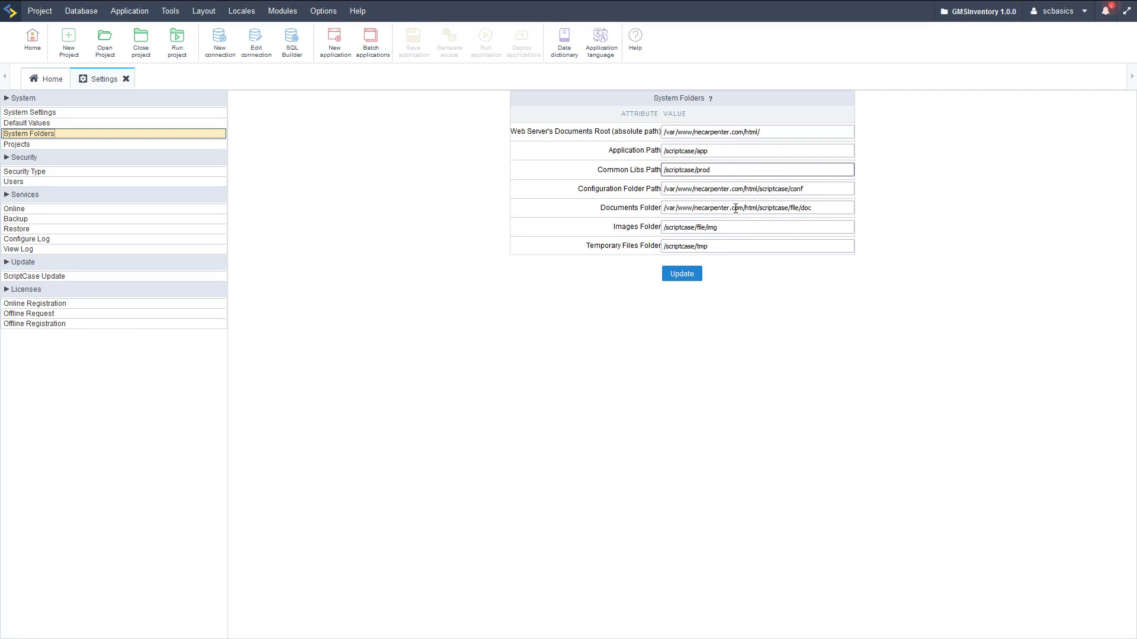
left_click(732, 188)
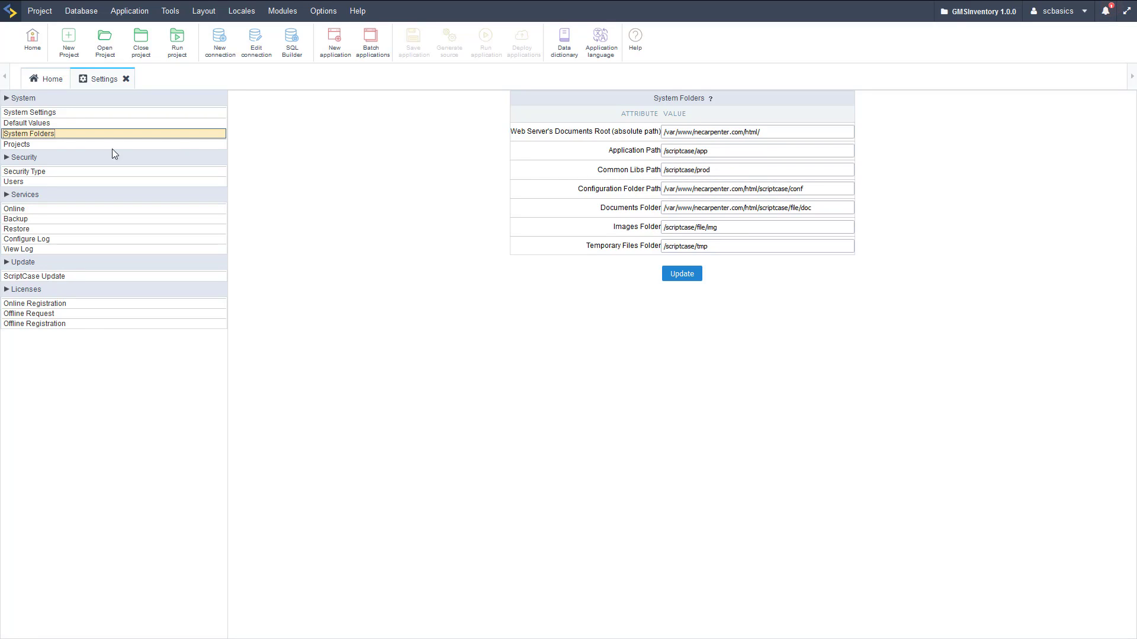
Show the Project Management list with creation dates and application counts
left_click(17, 144)
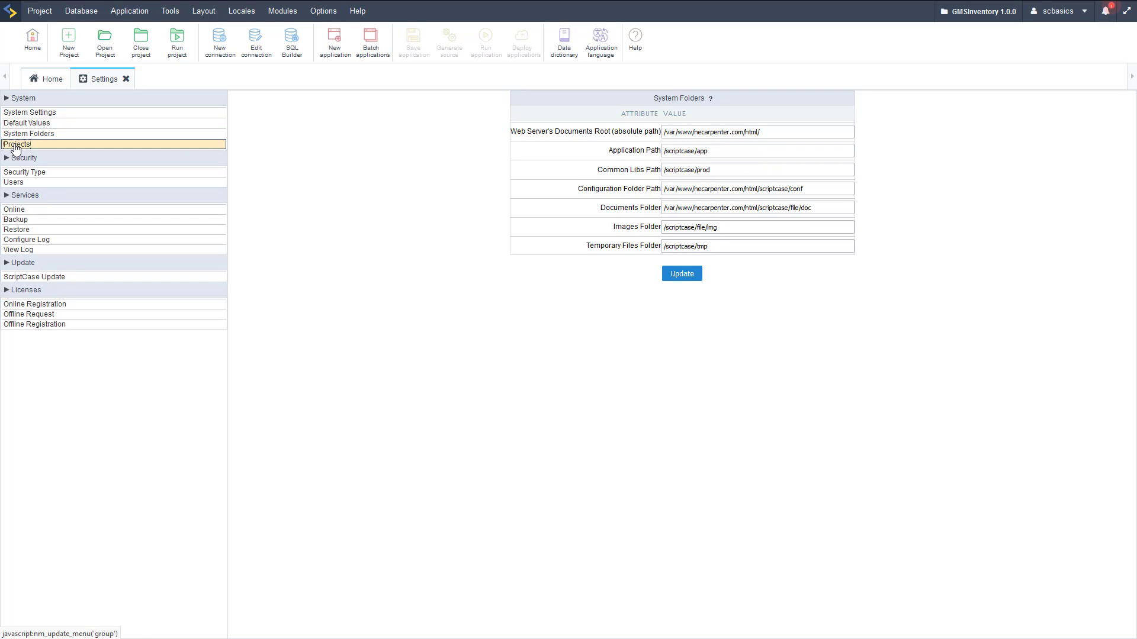
left_click(17, 144)
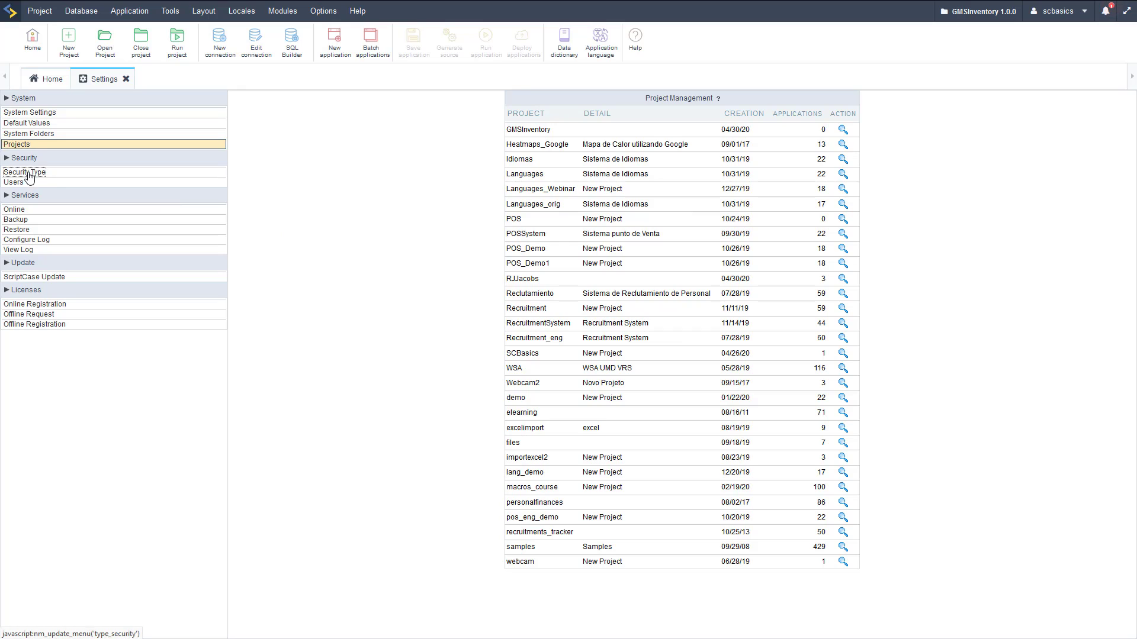
On Security Type, try LDAP then keep Scriptcase security with the Users security level
left_click(23, 172)
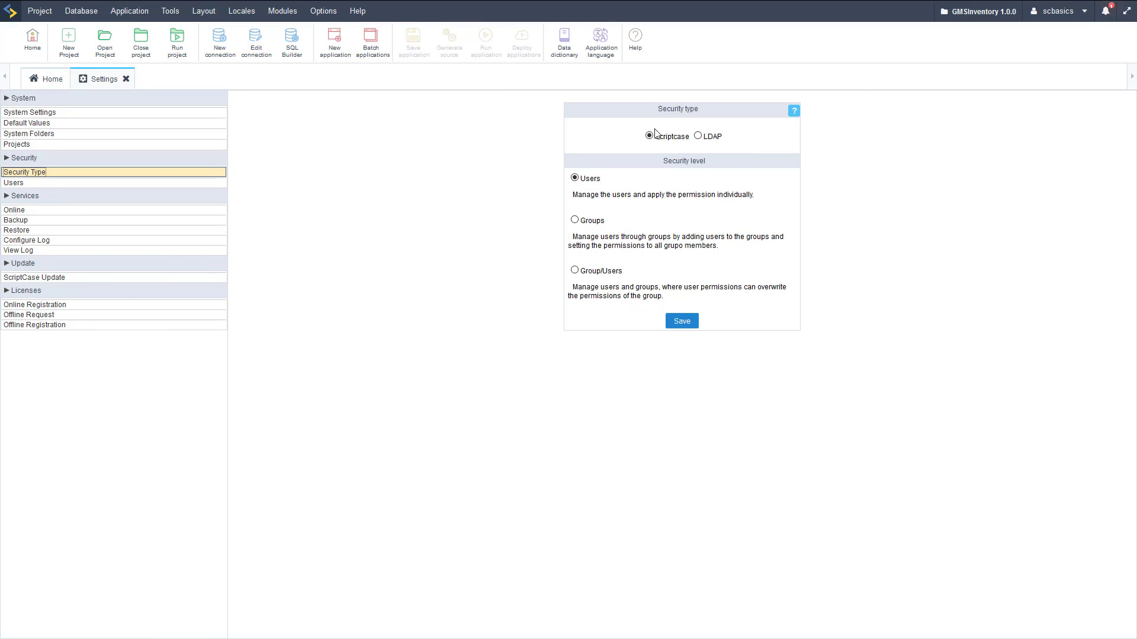
mouse_move(604, 224)
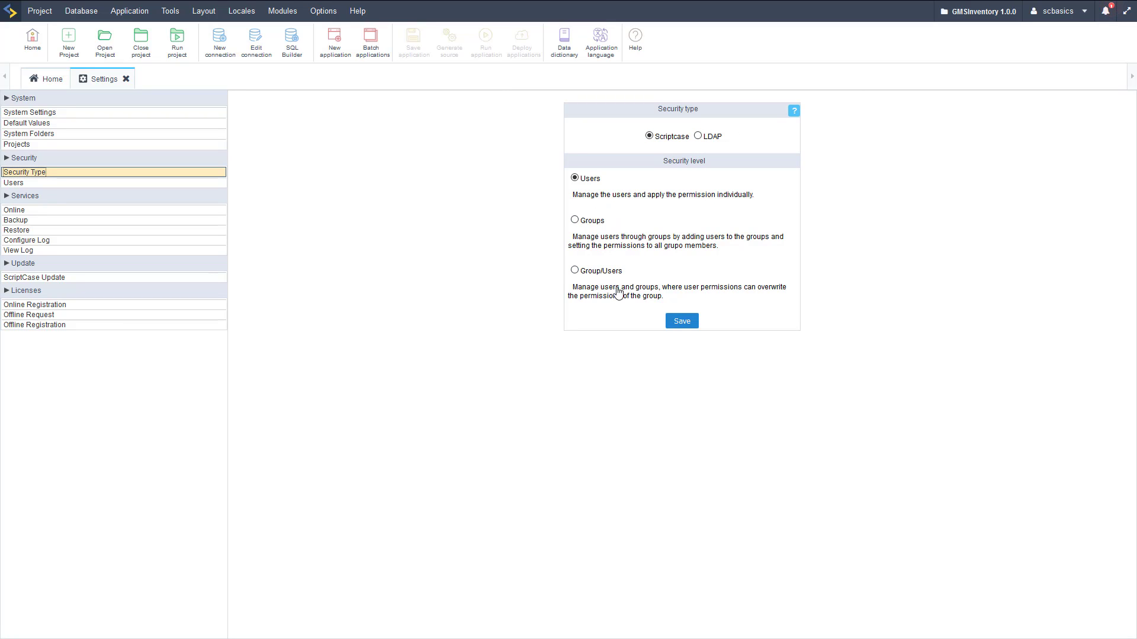
mouse_move(664, 264)
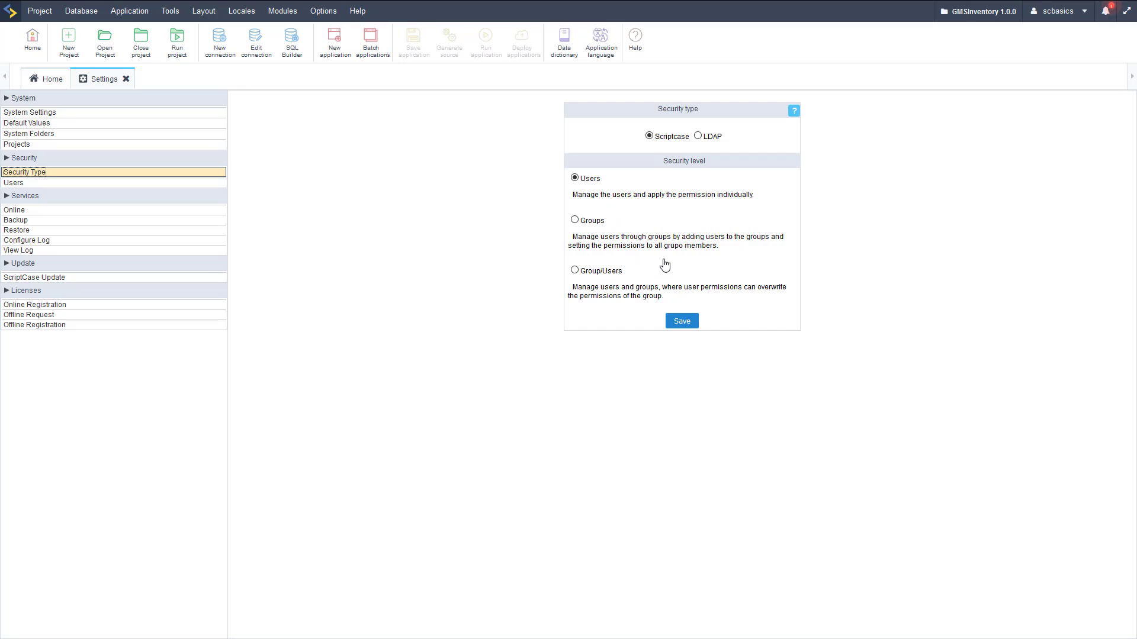
mouse_move(620, 246)
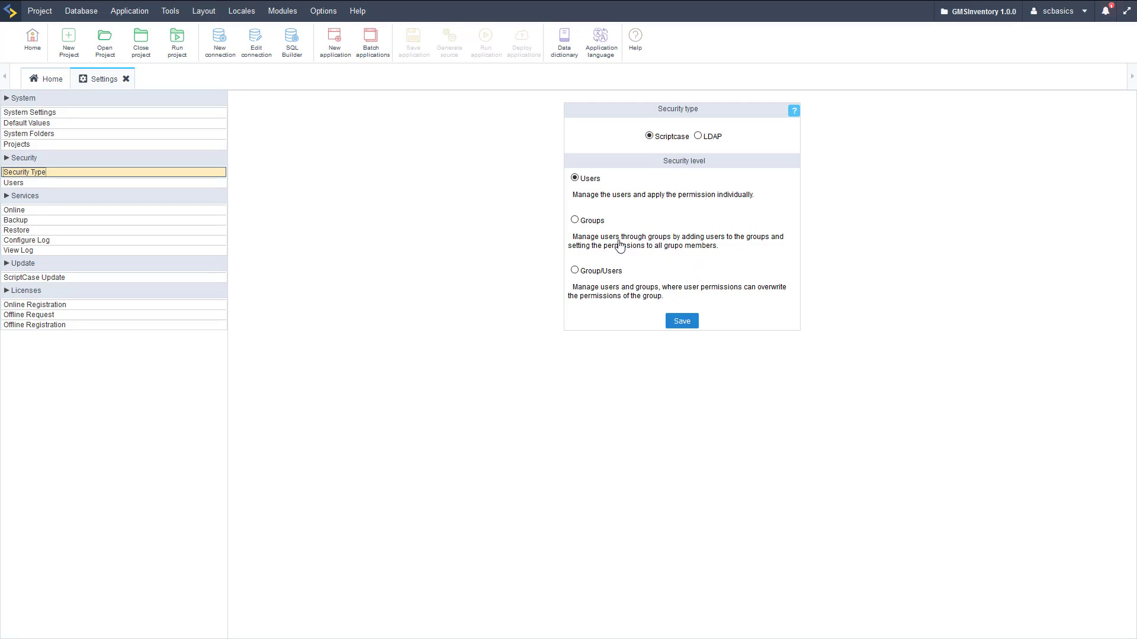
mouse_move(673, 206)
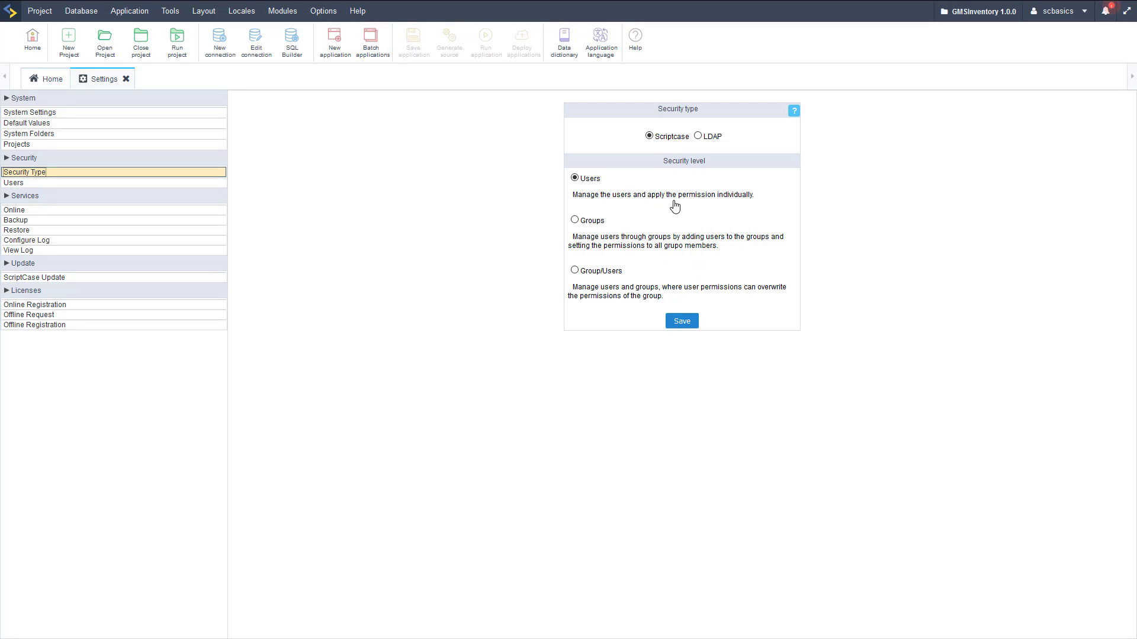
mouse_move(595, 270)
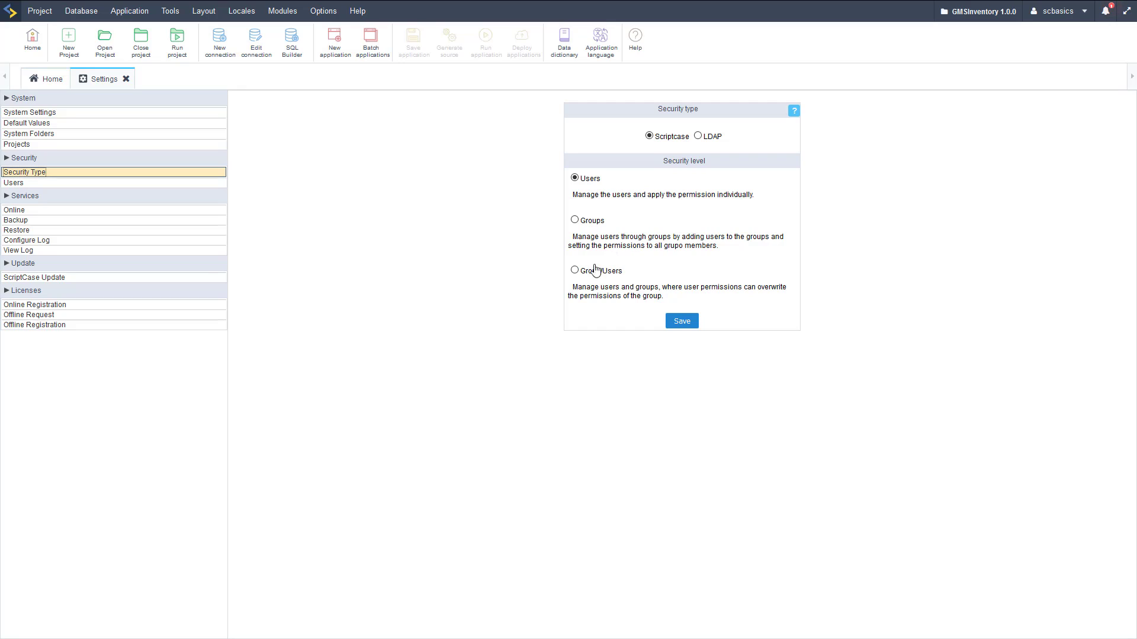
mouse_move(692, 155)
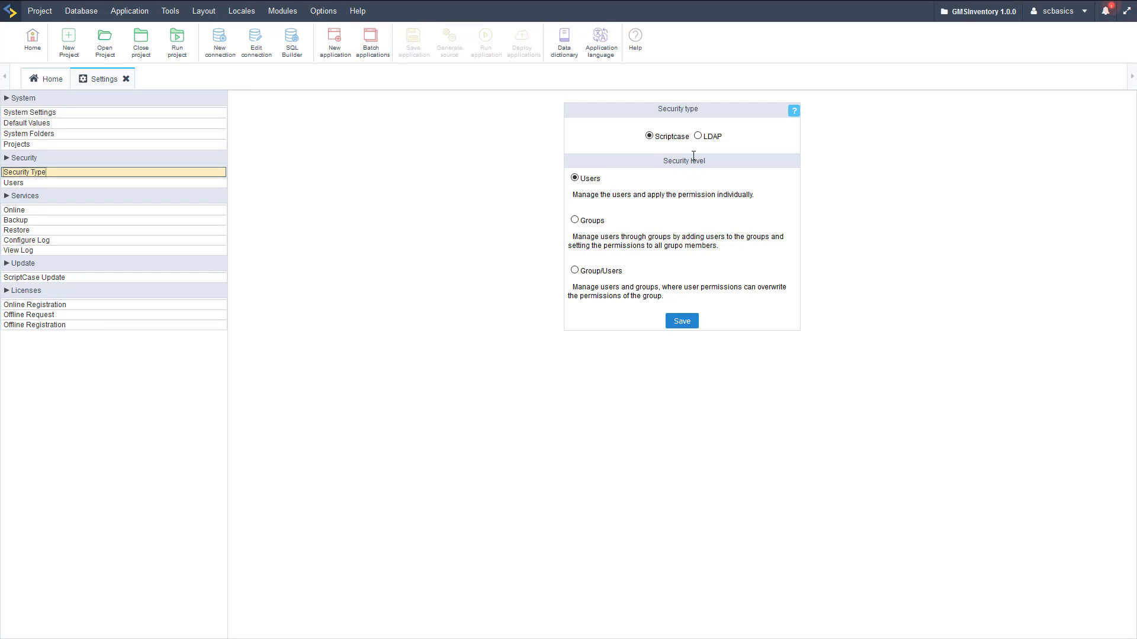
left_click(698, 137)
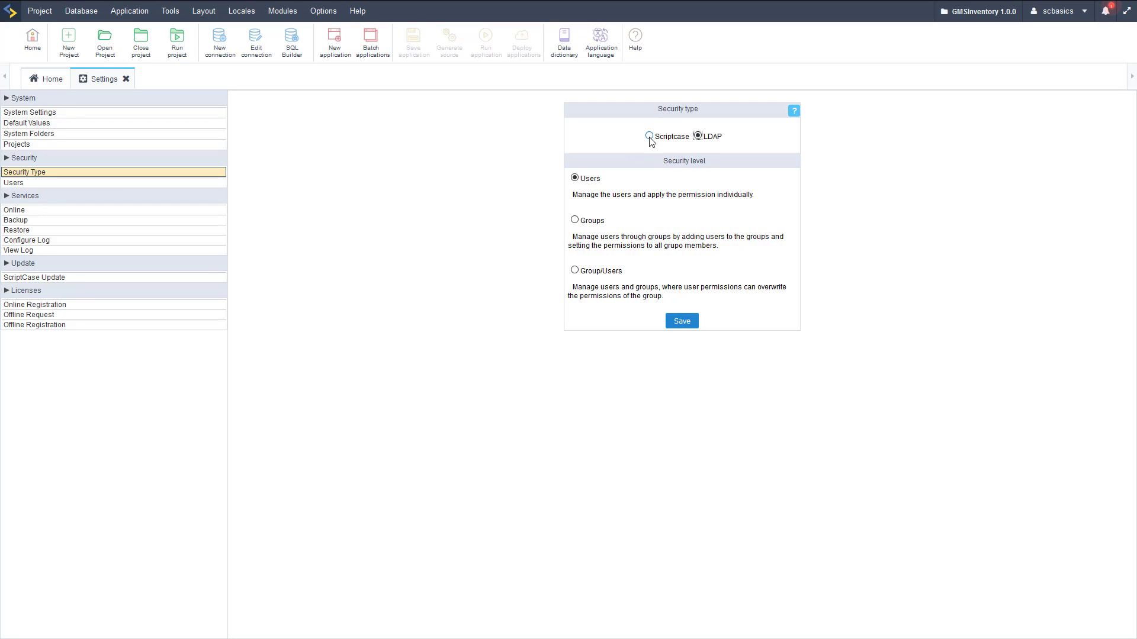
left_click(648, 136)
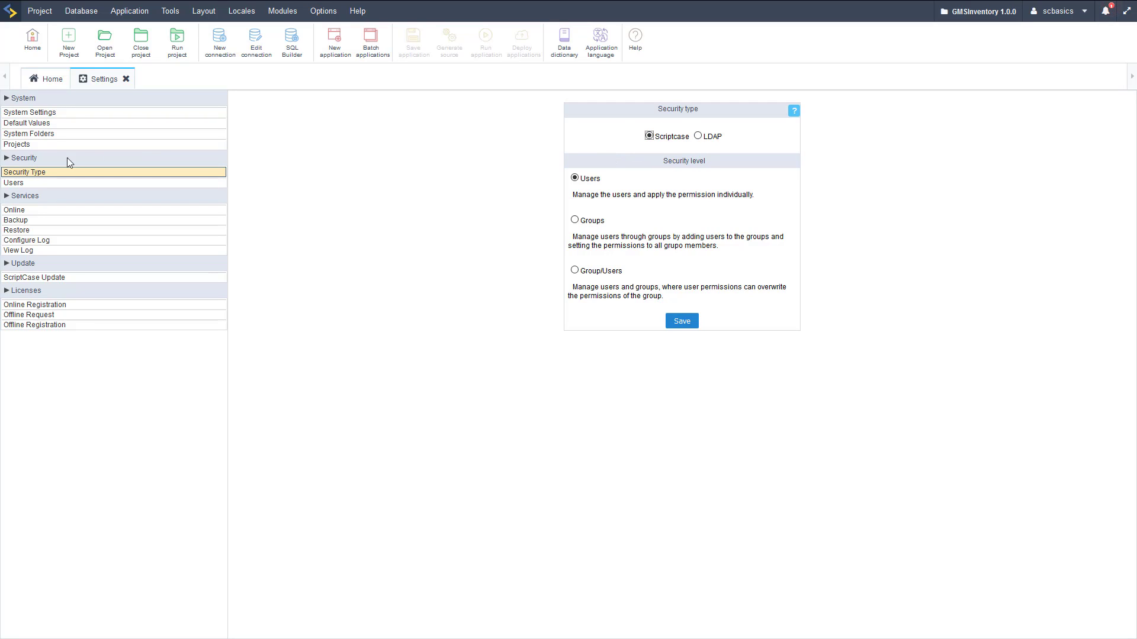
left_click(13, 182)
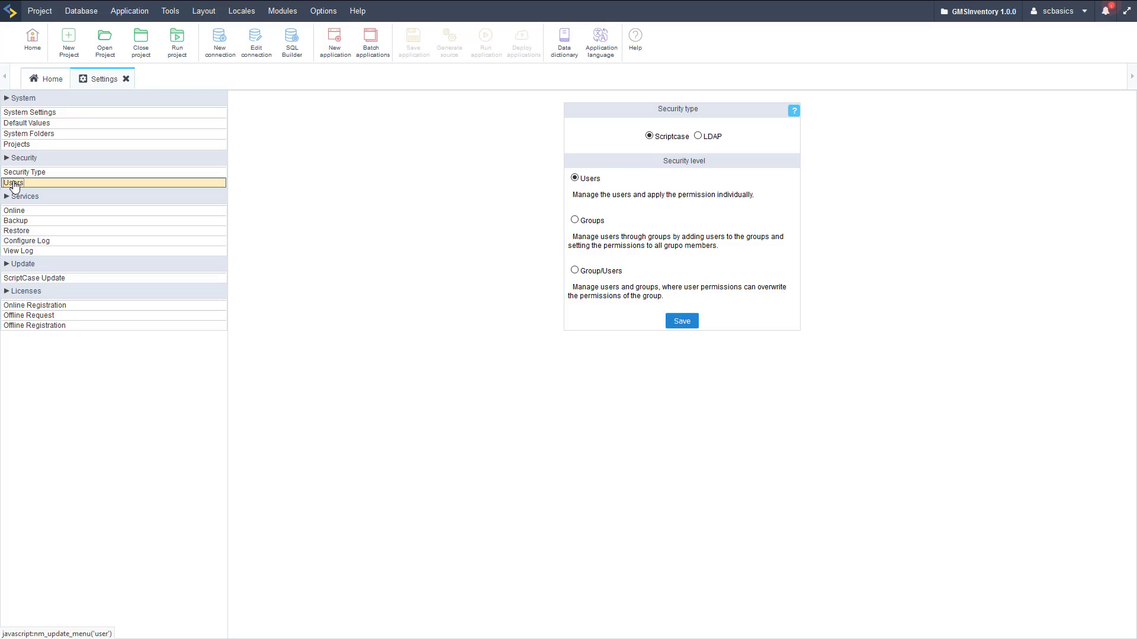
Show the User Management list with the four existing accounts
left_click(13, 182)
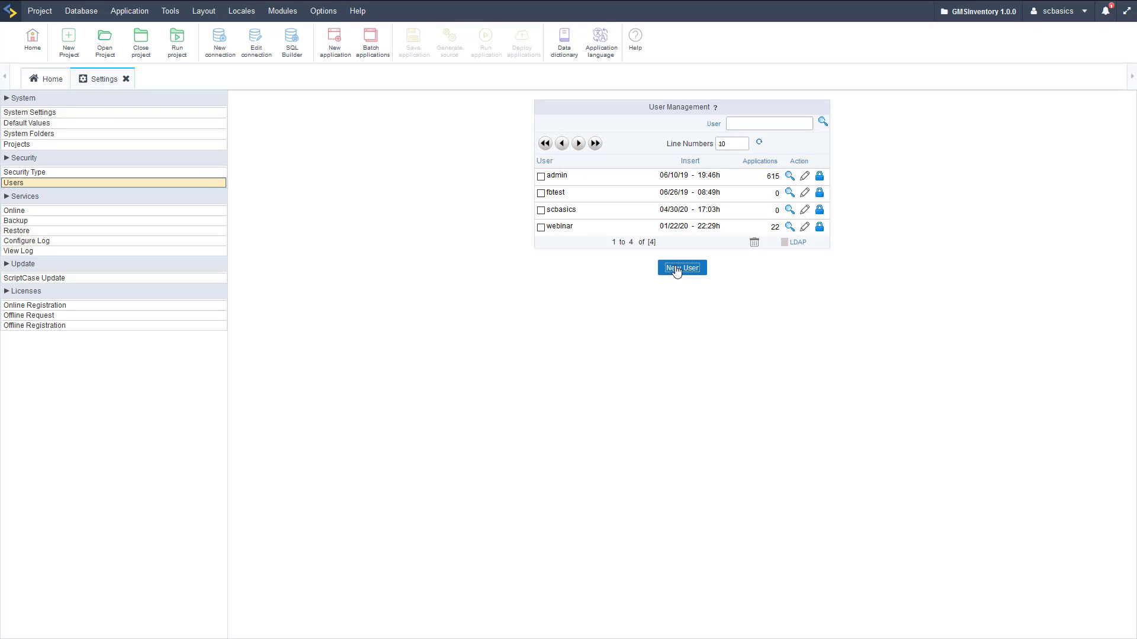
Start a new user and fill its e-mail from the browser's saved login suggestion
left_click(680, 267)
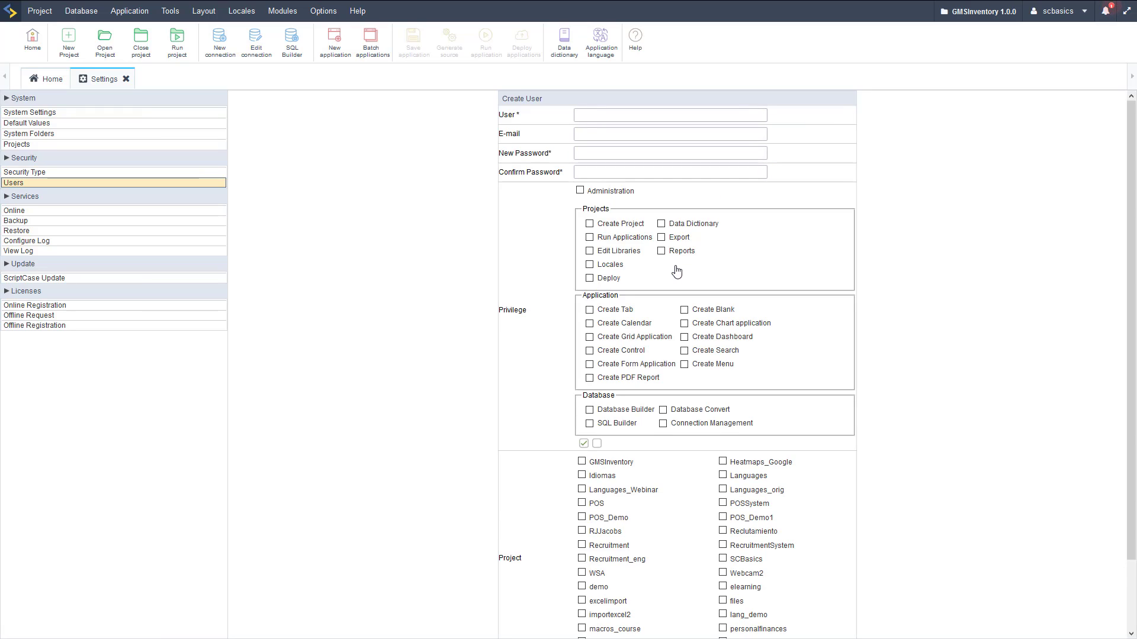
mouse_move(717, 259)
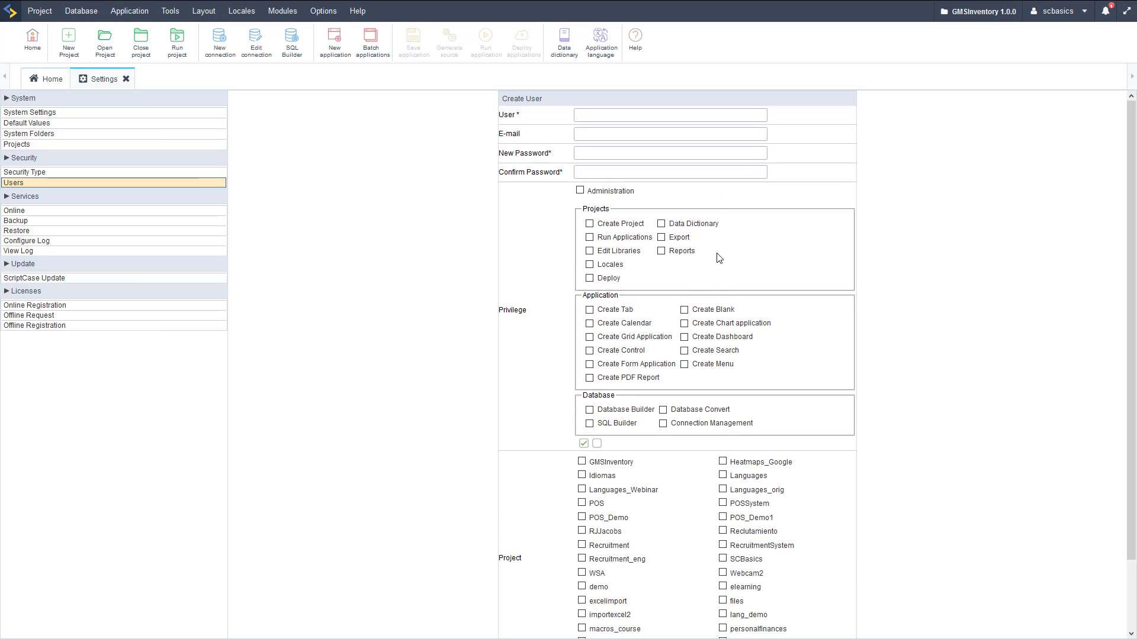
left_click(668, 134)
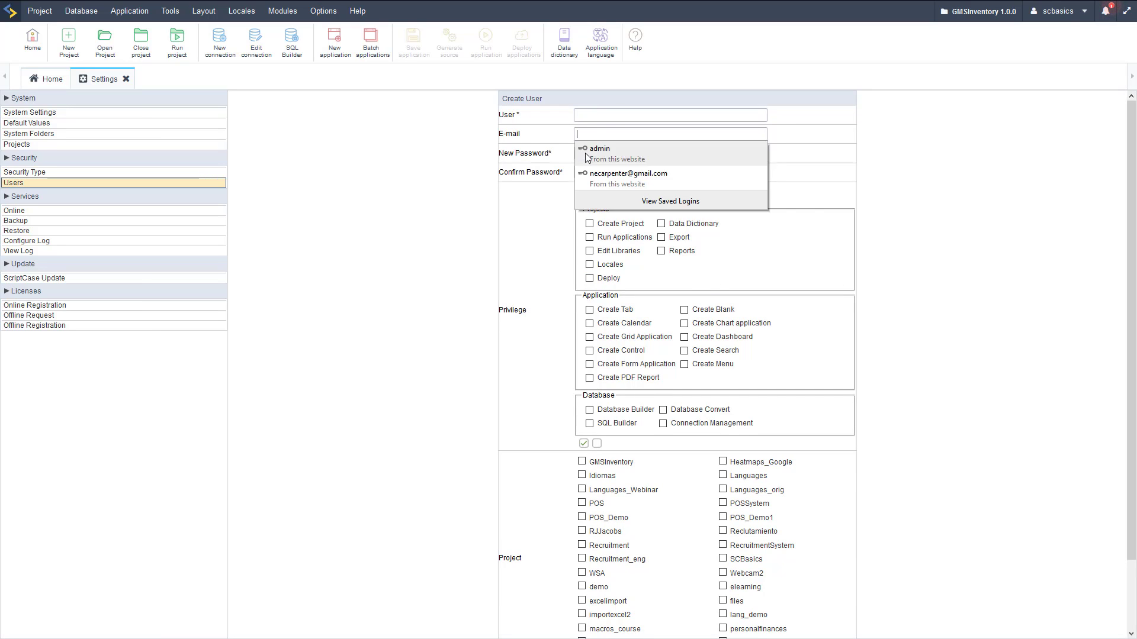
left_click(599, 150)
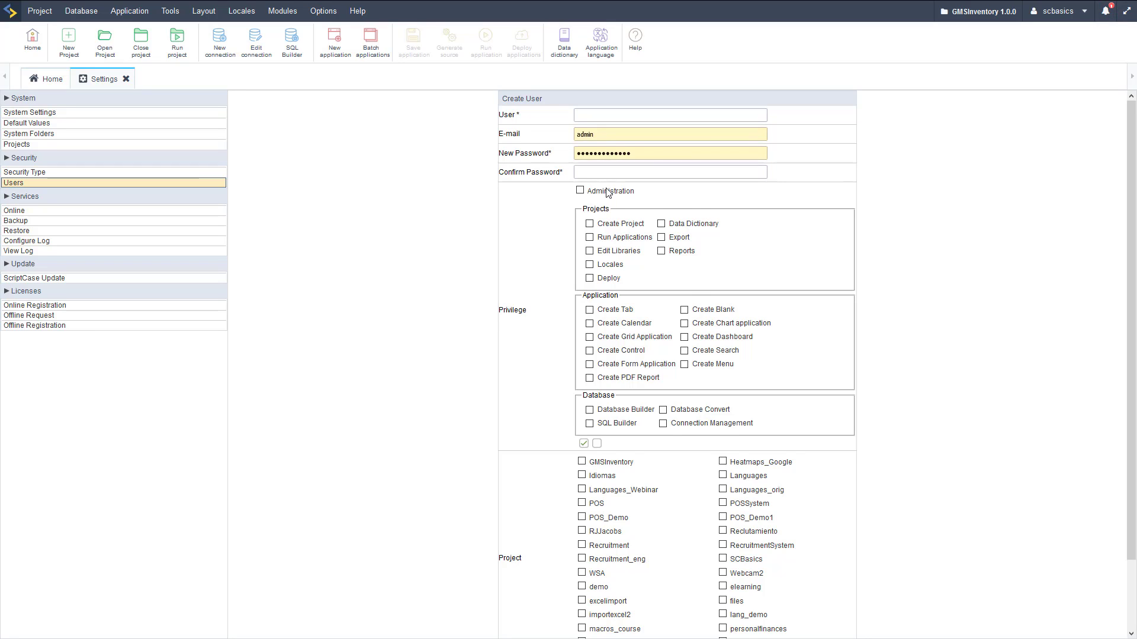
scroll("down", 3)
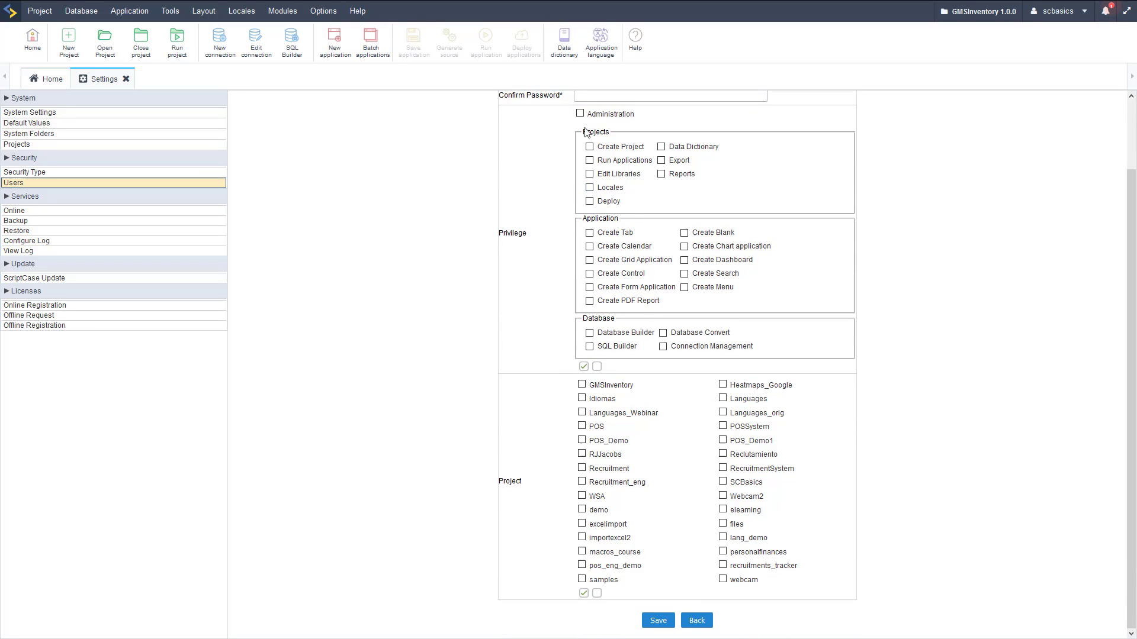
Grant Administration and every project, application and database privilege via the check-all box
left_click(580, 114)
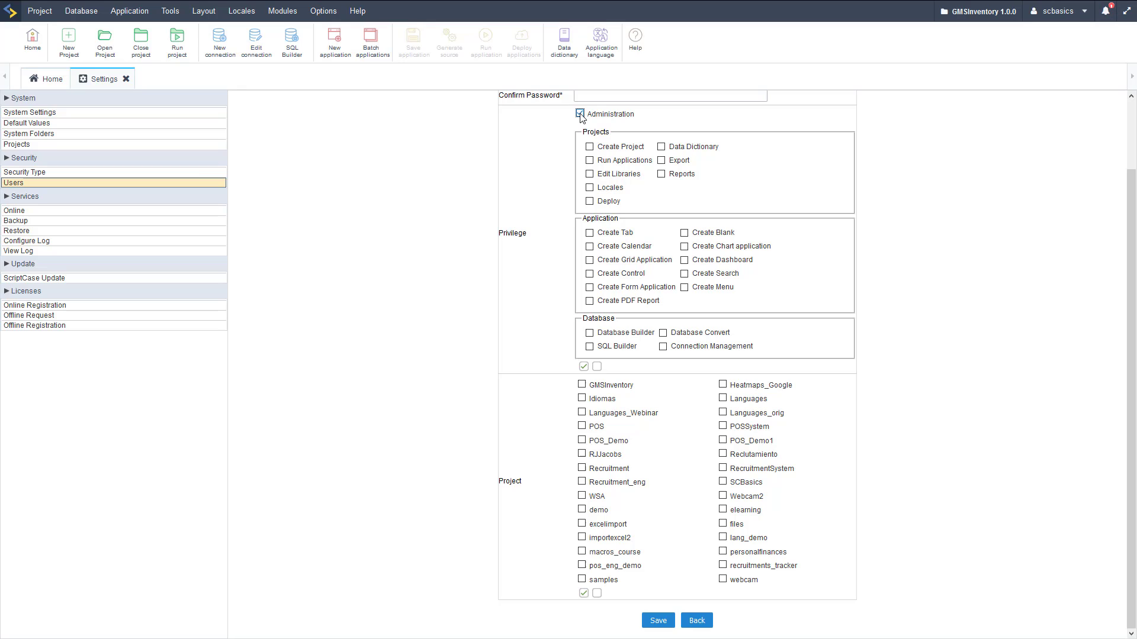
left_click(580, 114)
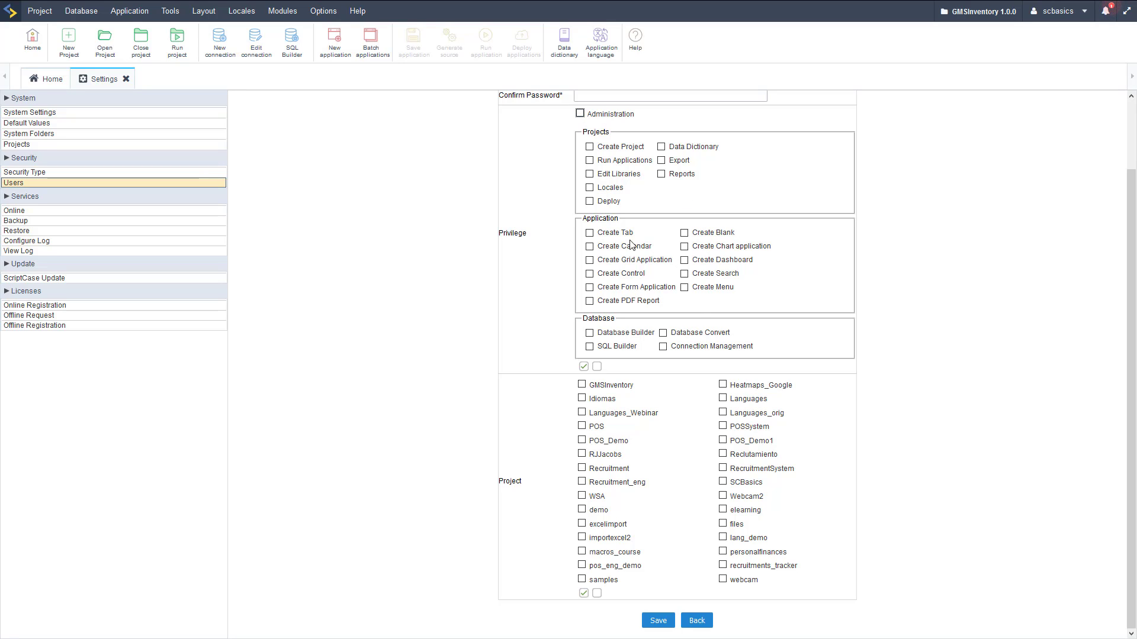
left_click(584, 366)
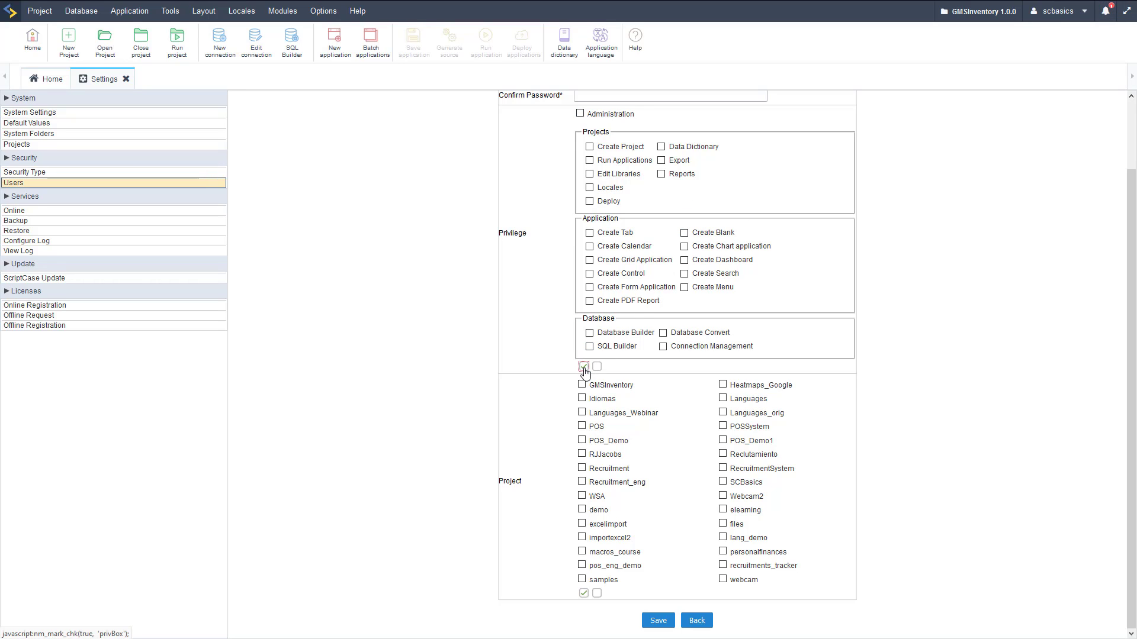
left_click(584, 366)
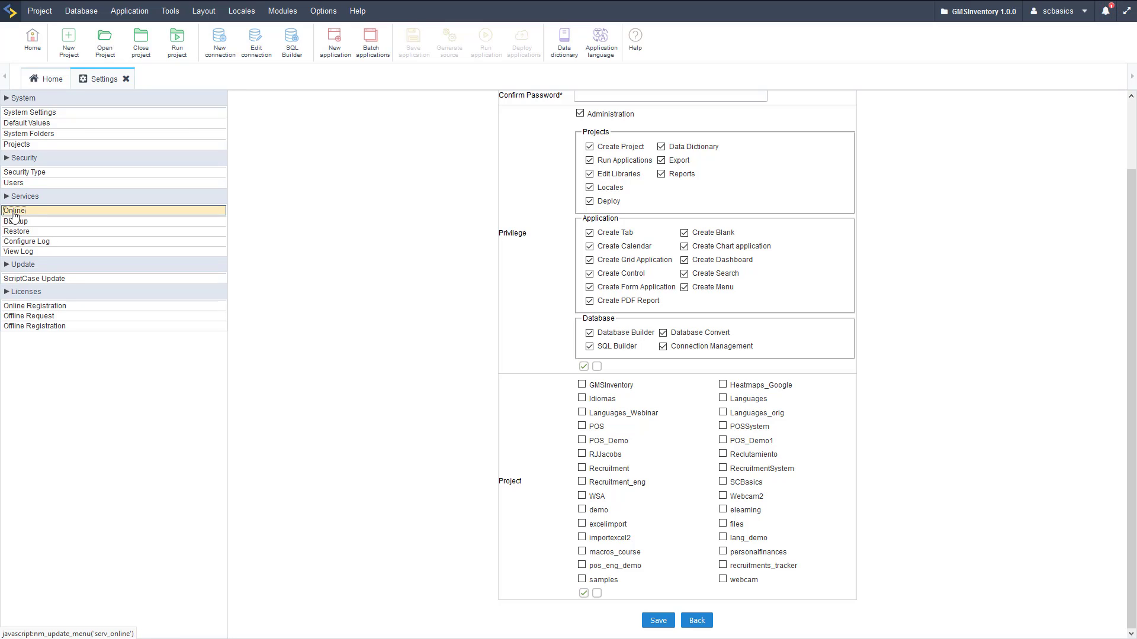
Show the Online Users page with logon, access and online times
left_click(13, 211)
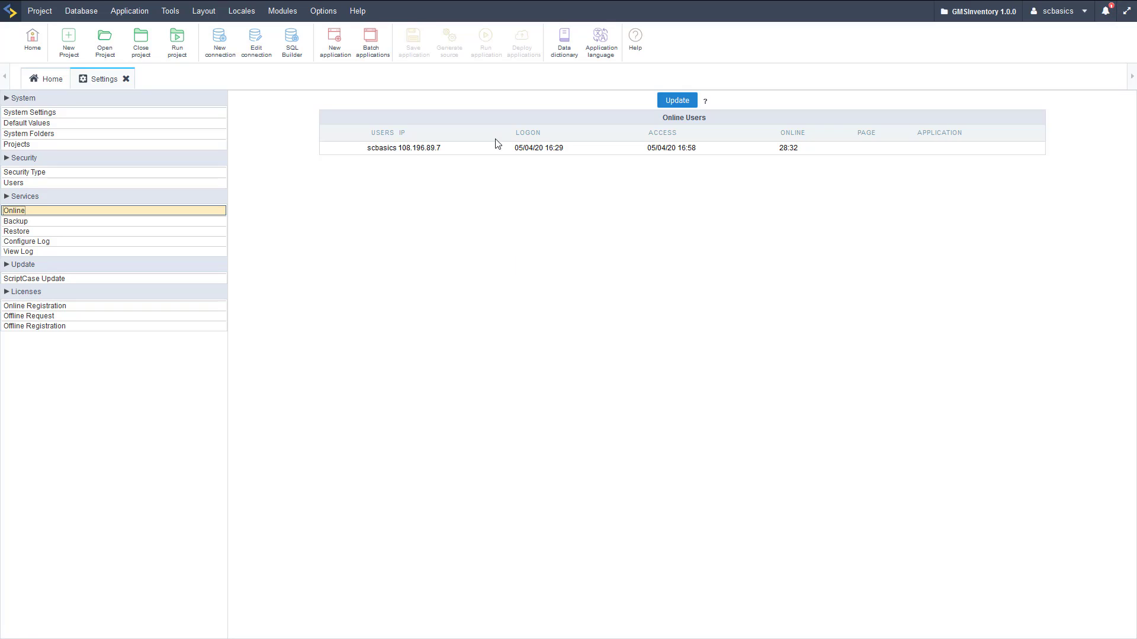
mouse_move(590, 177)
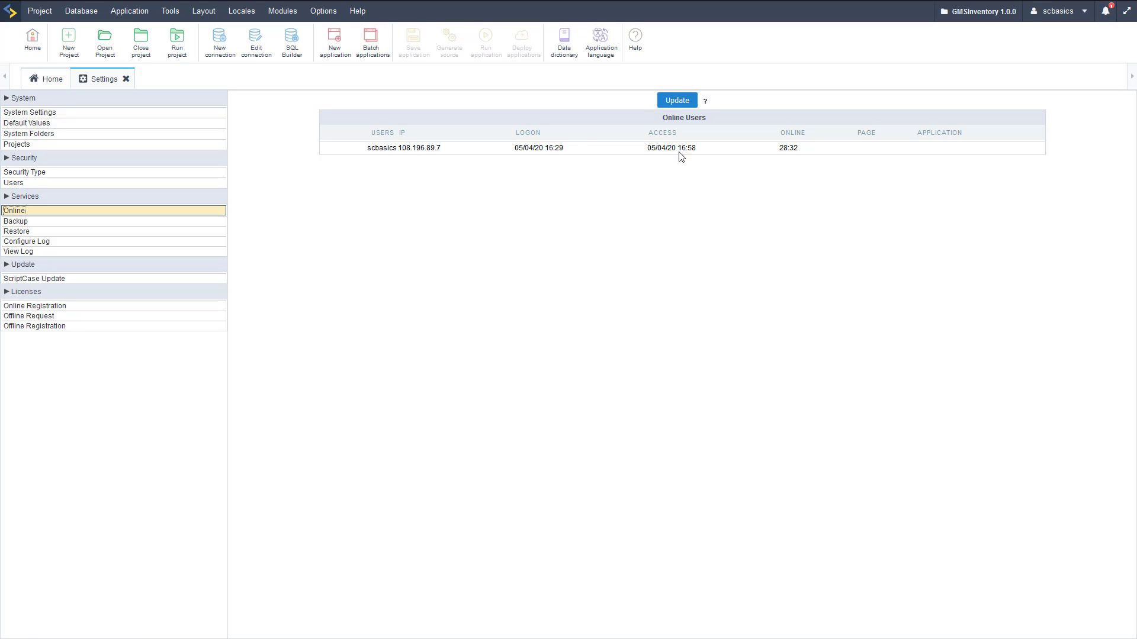
mouse_move(952, 153)
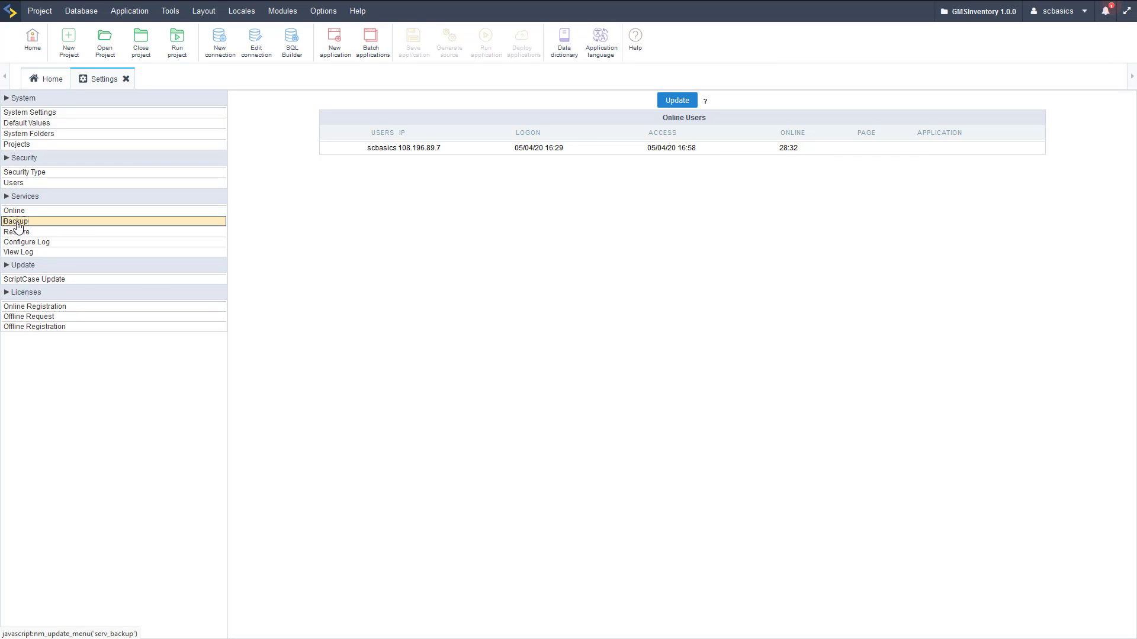
Show the Backup Routine page with a backup file name ready to process
left_click(15, 221)
type("tempbkp")
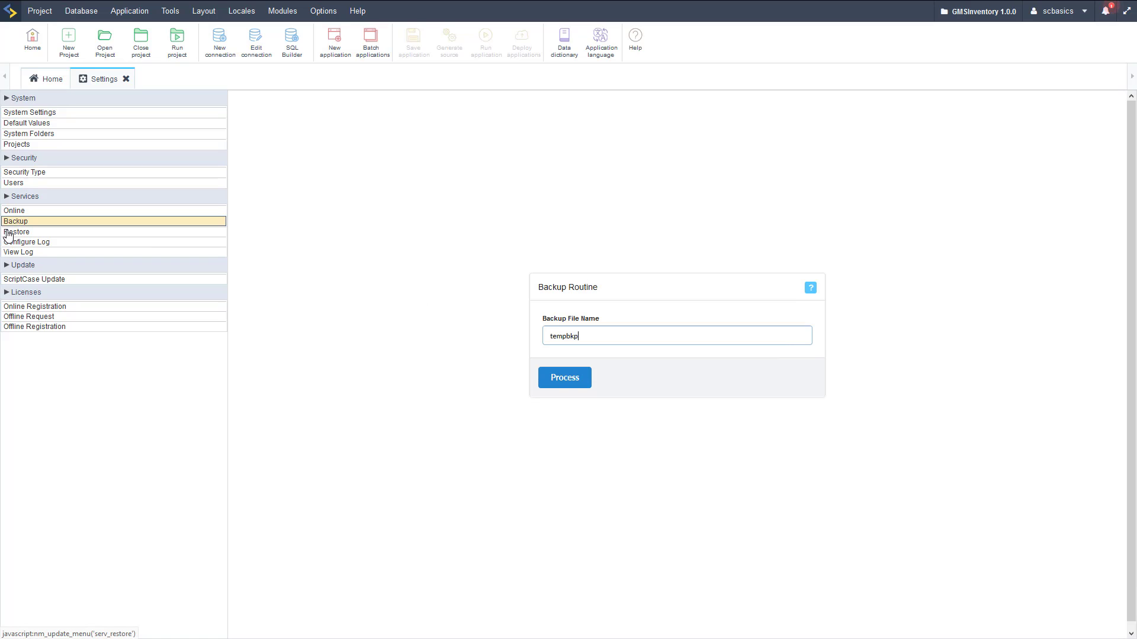
mouse_move(17, 232)
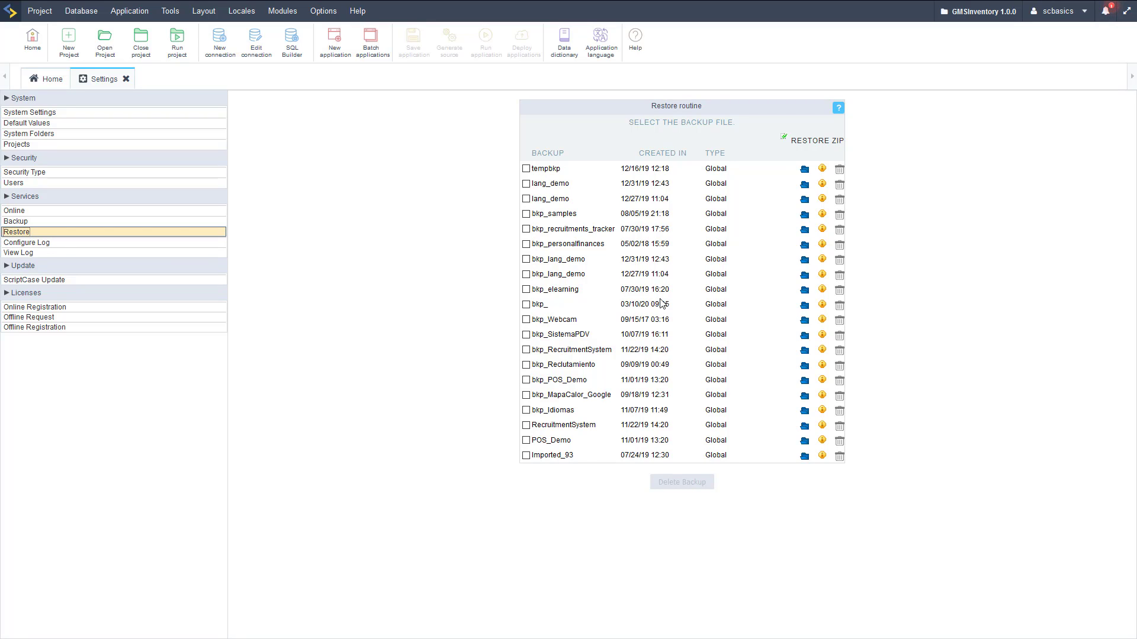
mouse_move(92, 289)
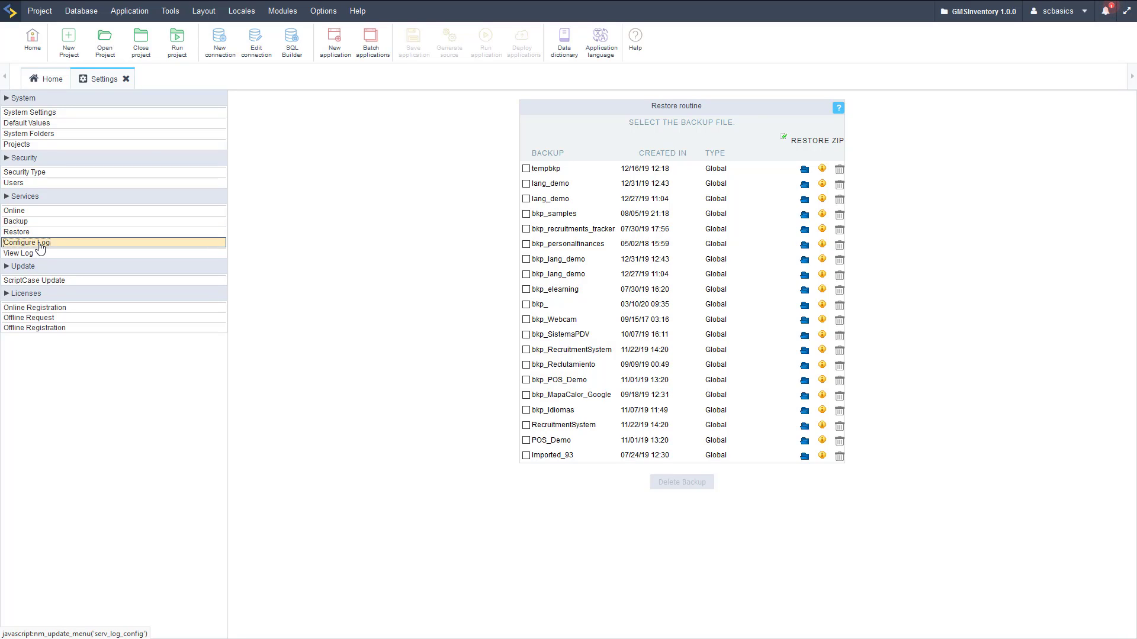
Show the Log Settings page with access, application, service and system logging options
left_click(26, 242)
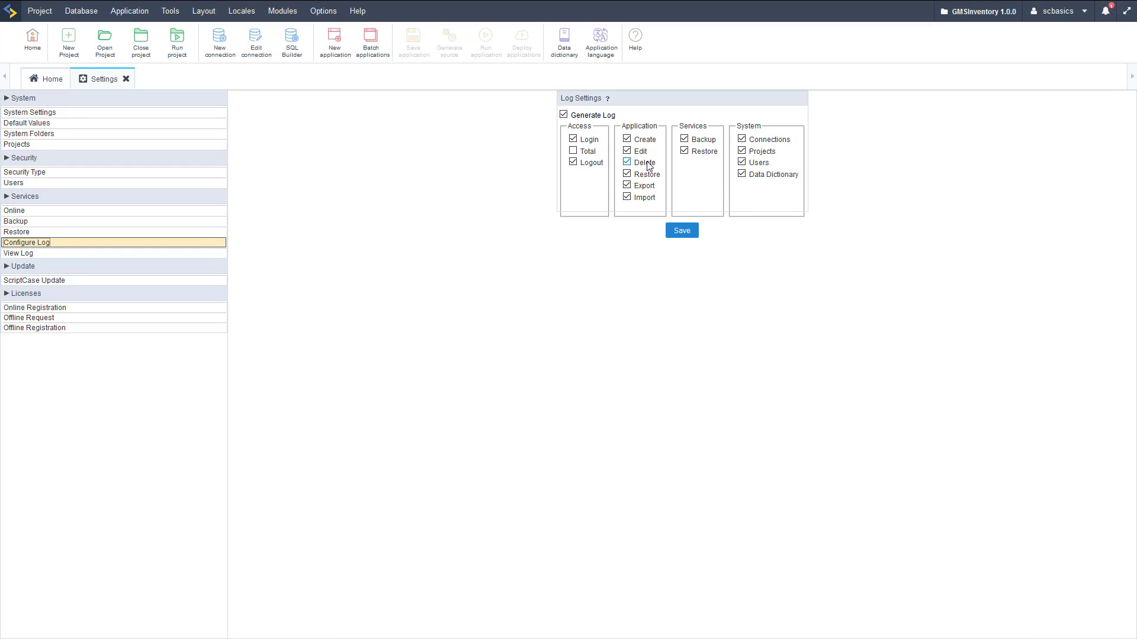
left_click(626, 163)
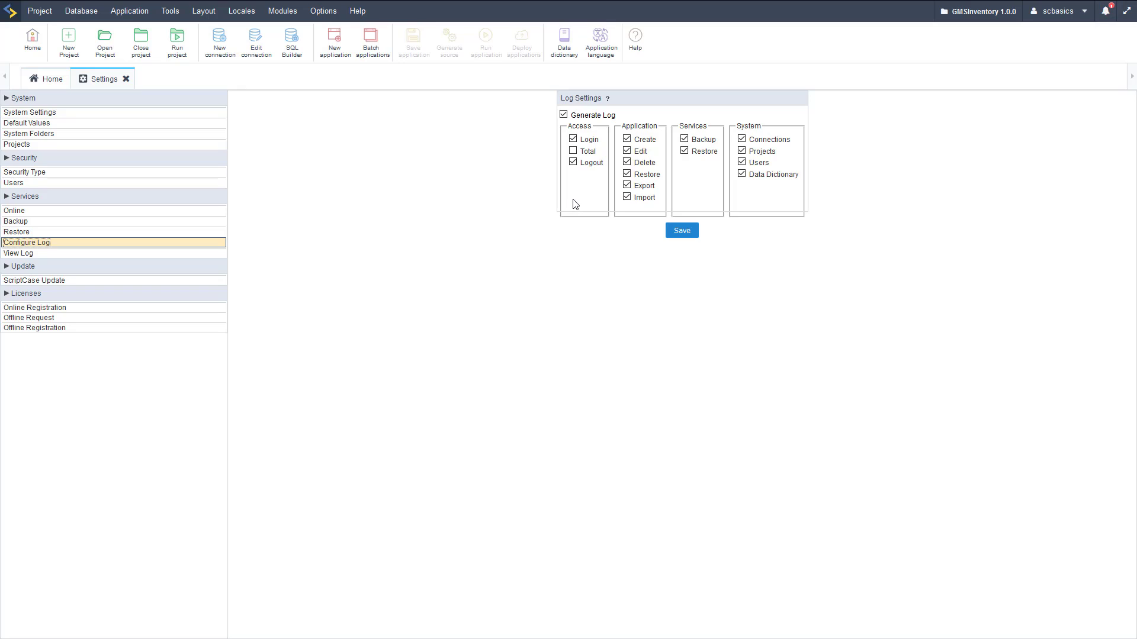
mouse_move(18, 254)
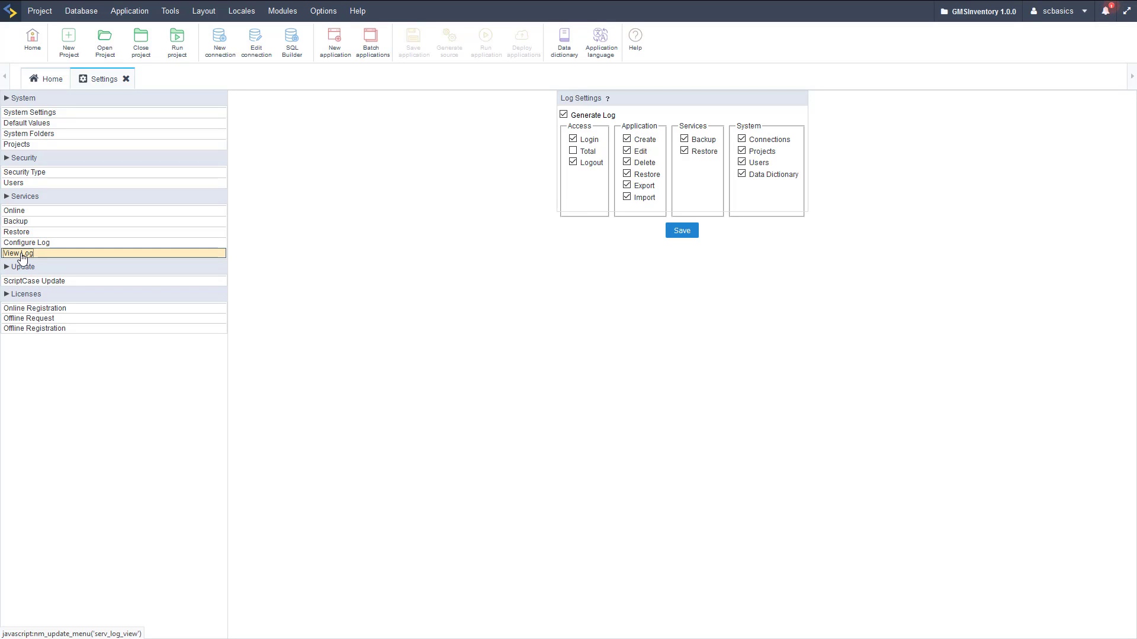
View the activity log listing the 05/04/20 login and logout entries with IP addresses
left_click(18, 253)
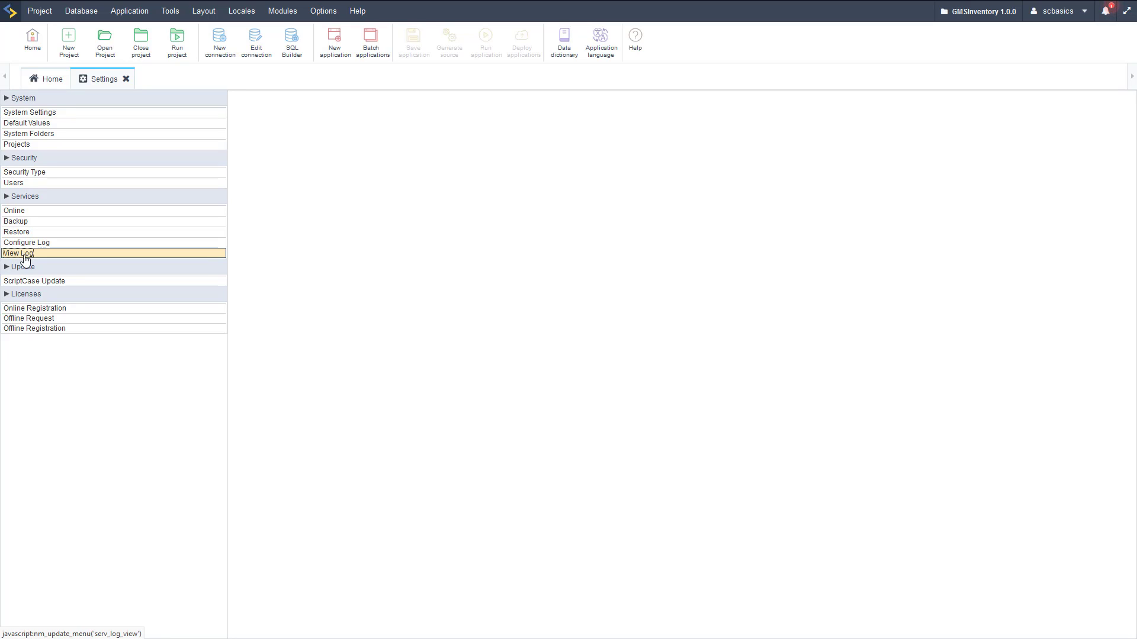
left_click(17, 253)
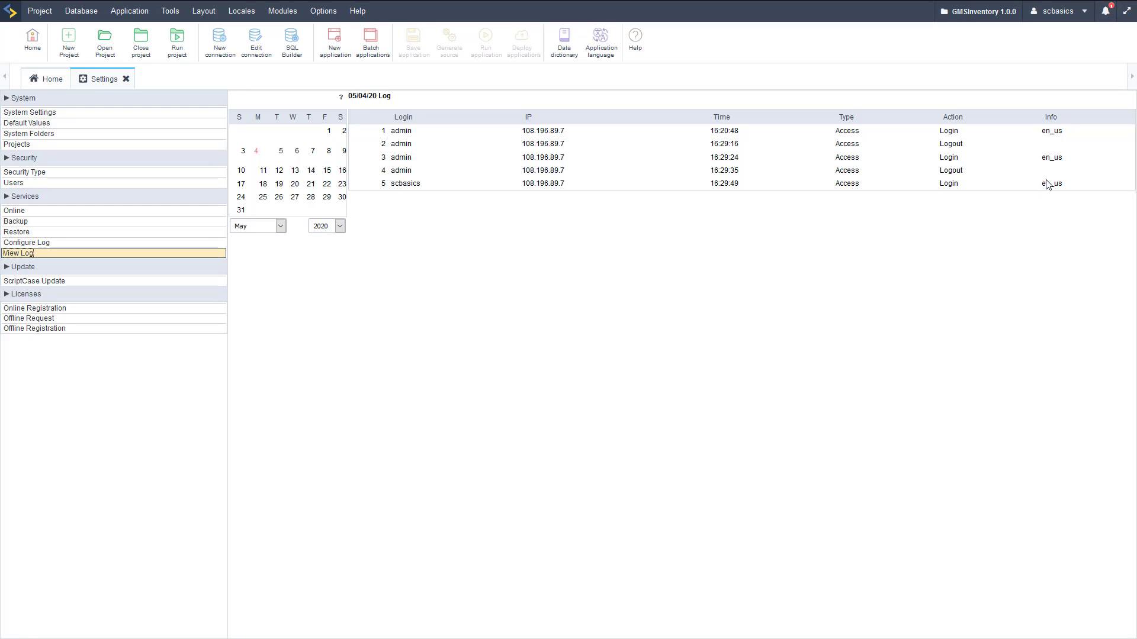
mouse_move(874, 188)
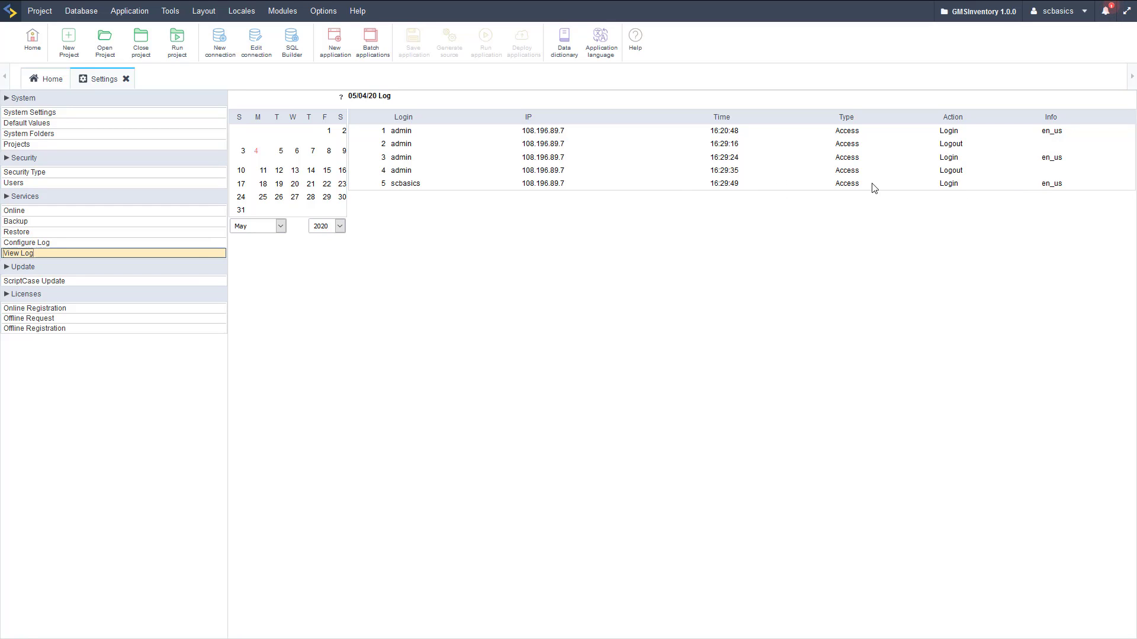
mouse_move(580, 152)
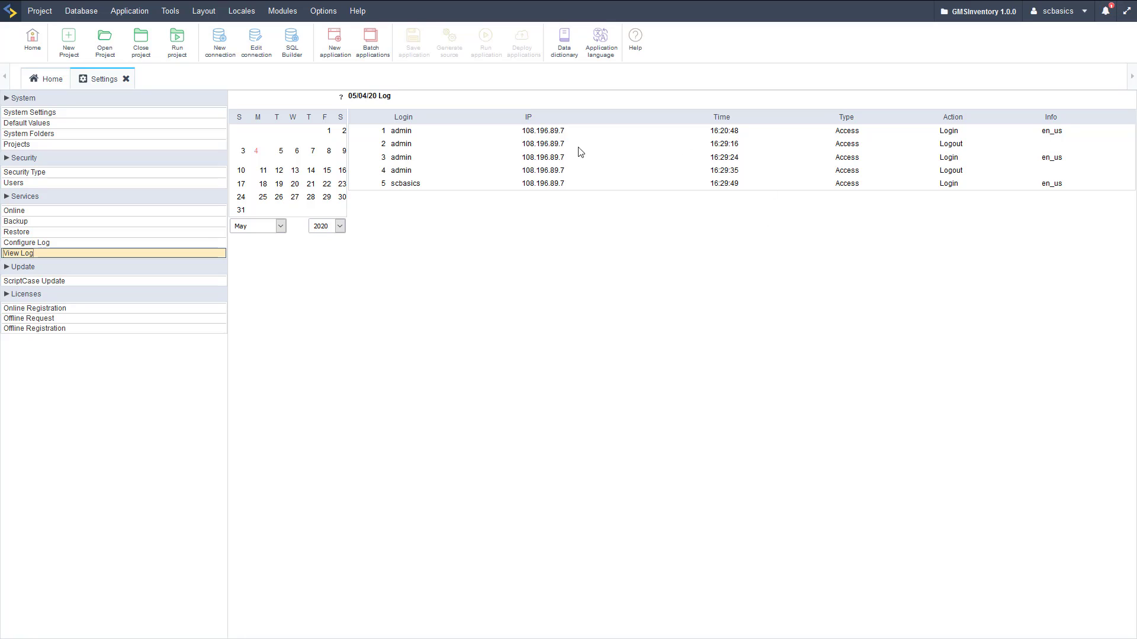
mouse_move(57, 285)
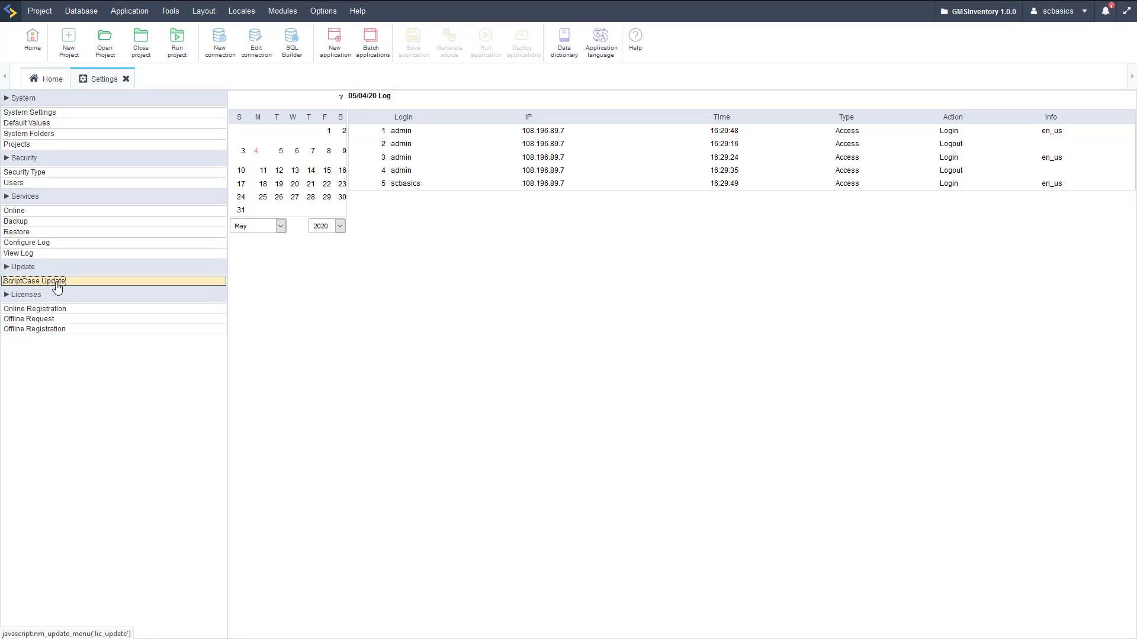
Show the ScriptCase Update page with backup, antivirus and network advisories and version check
left_click(33, 282)
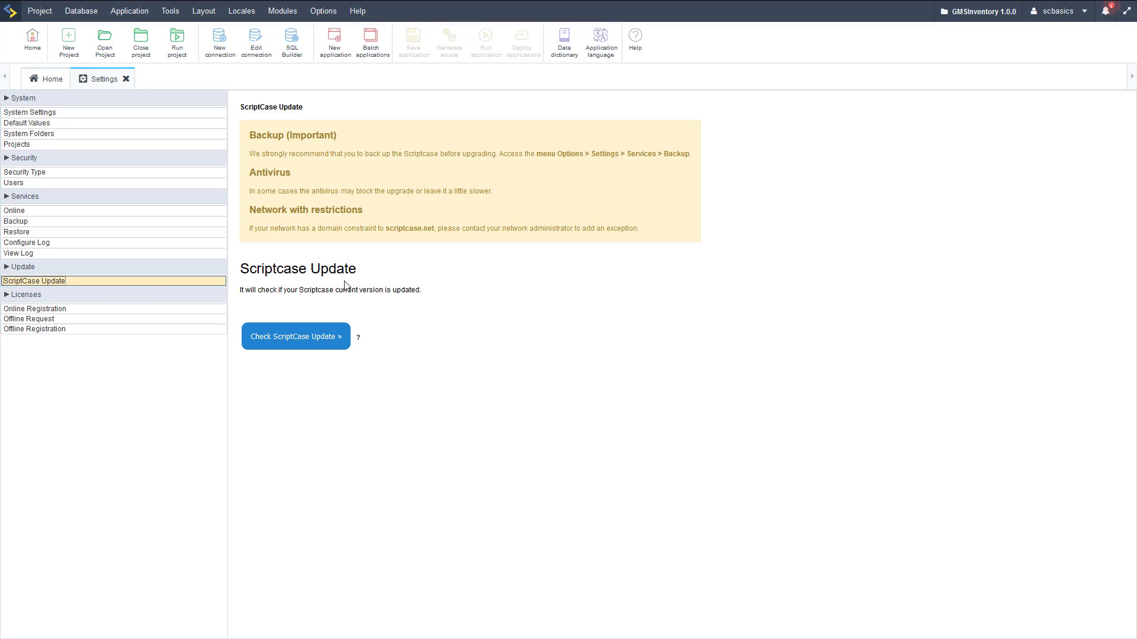
mouse_move(34, 309)
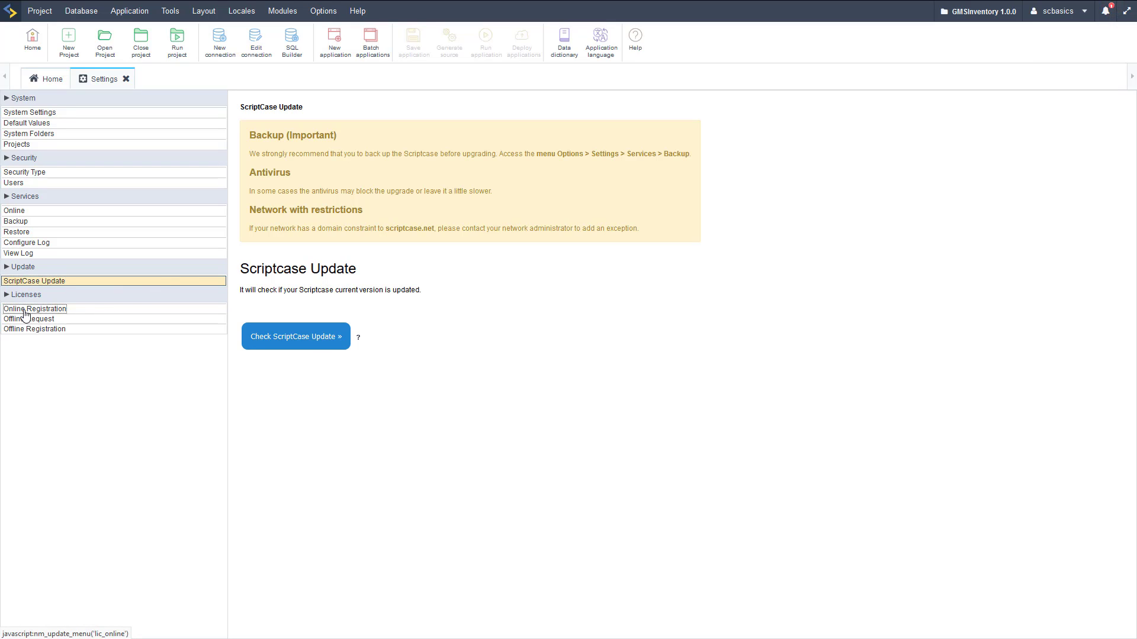
Visit Online Registration, Offline Request and Offline Registration license forms in turn
left_click(35, 309)
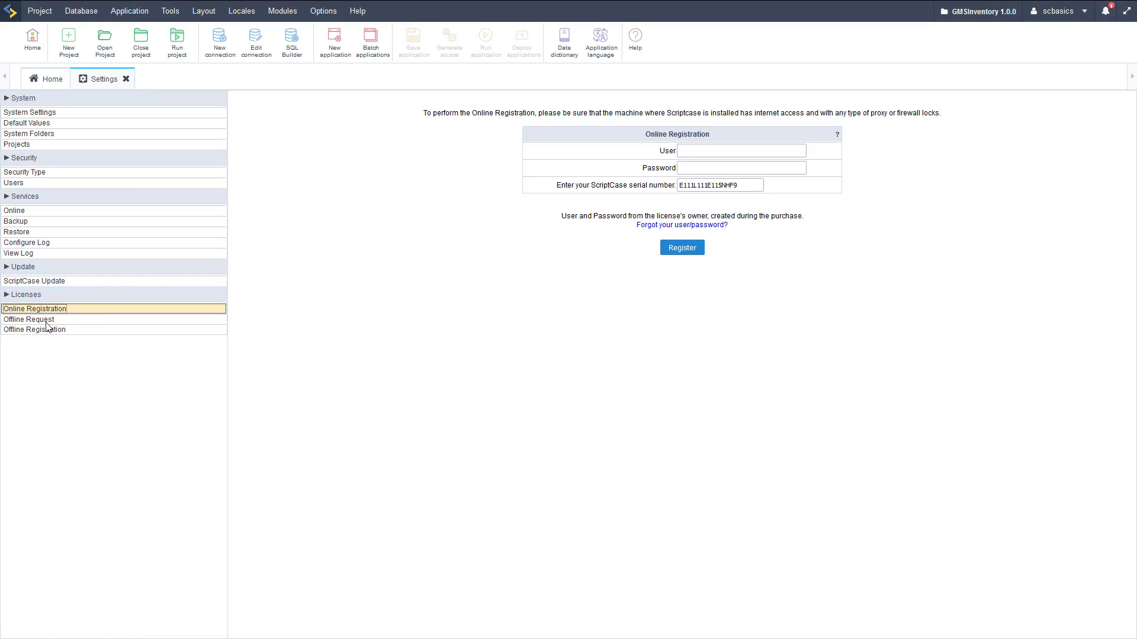
left_click(29, 320)
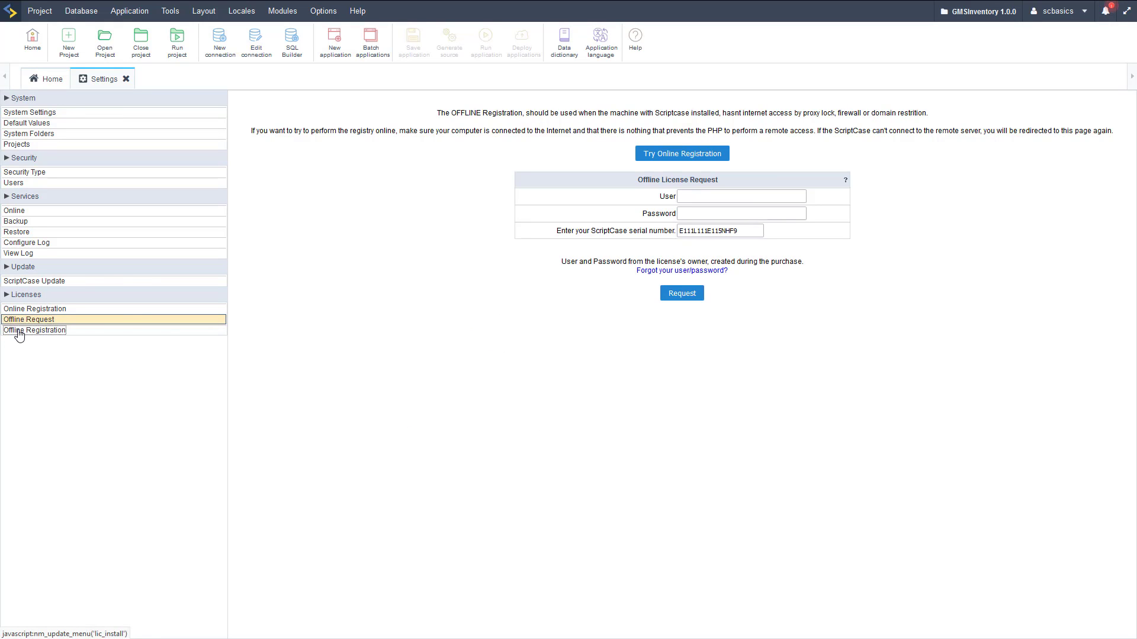
left_click(35, 331)
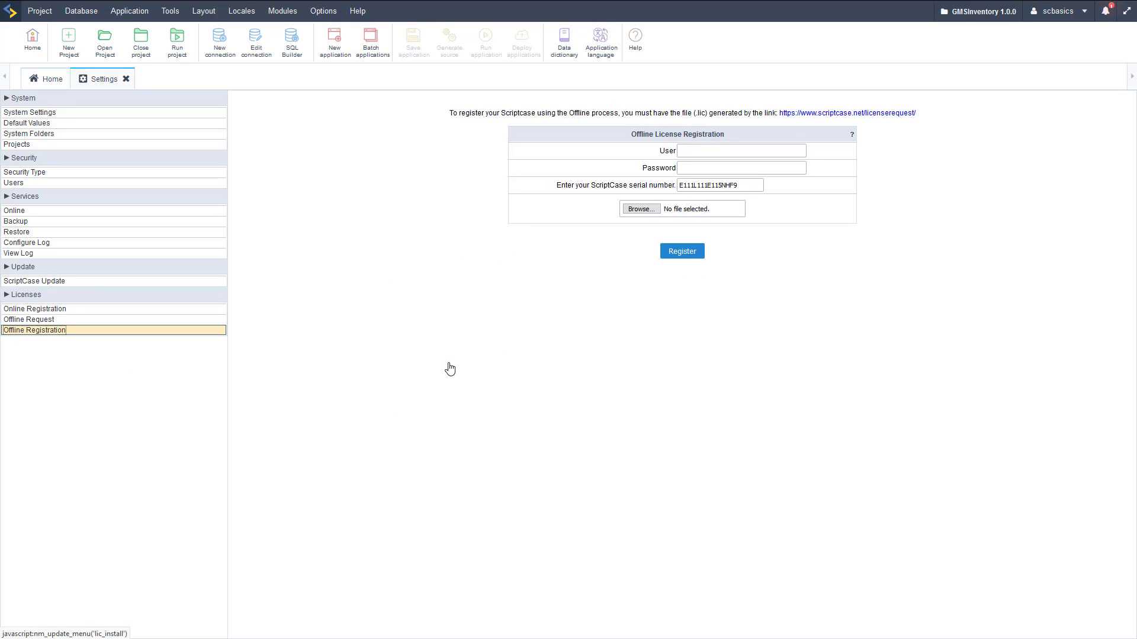
mouse_move(50, 118)
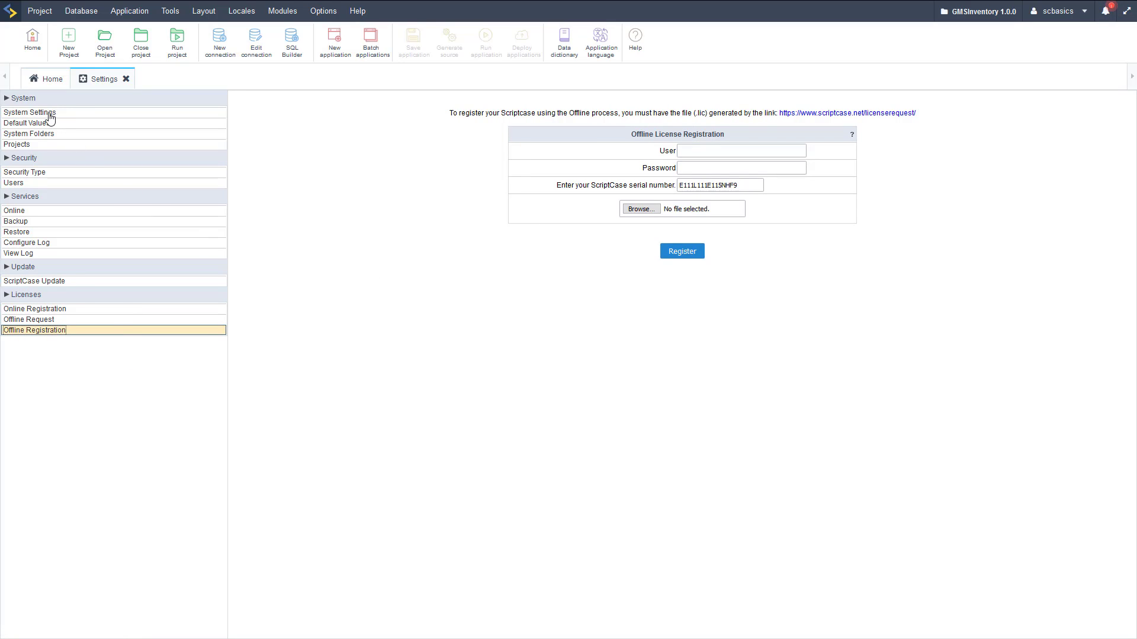
Return to System Settings showing language, compilation, backup, session, SMTP and proxy options
left_click(30, 111)
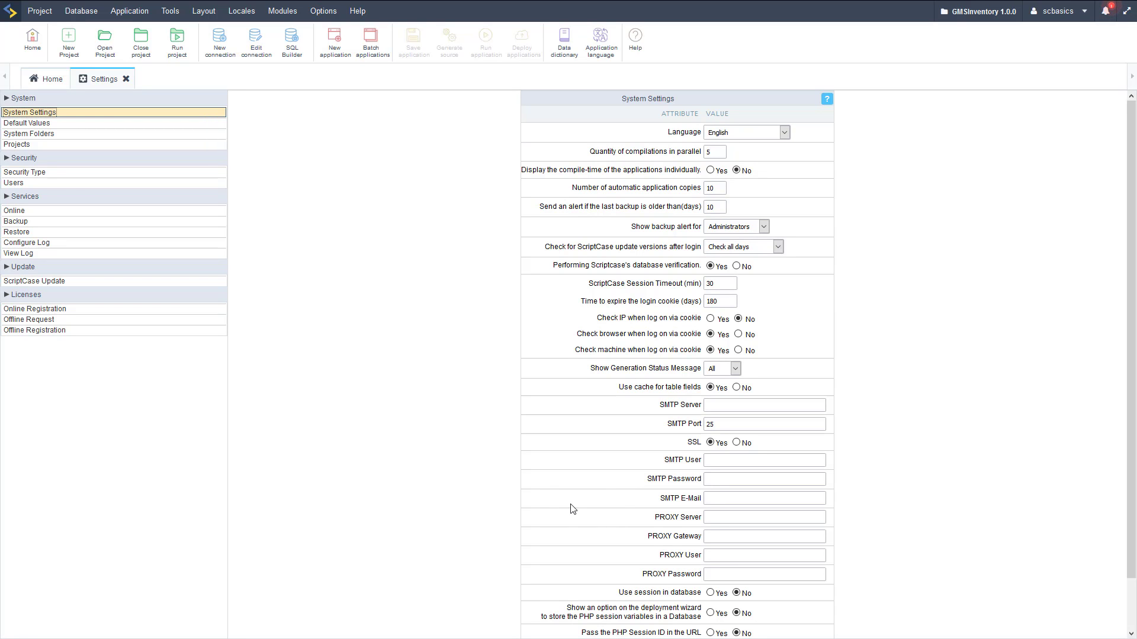
mouse_move(569, 463)
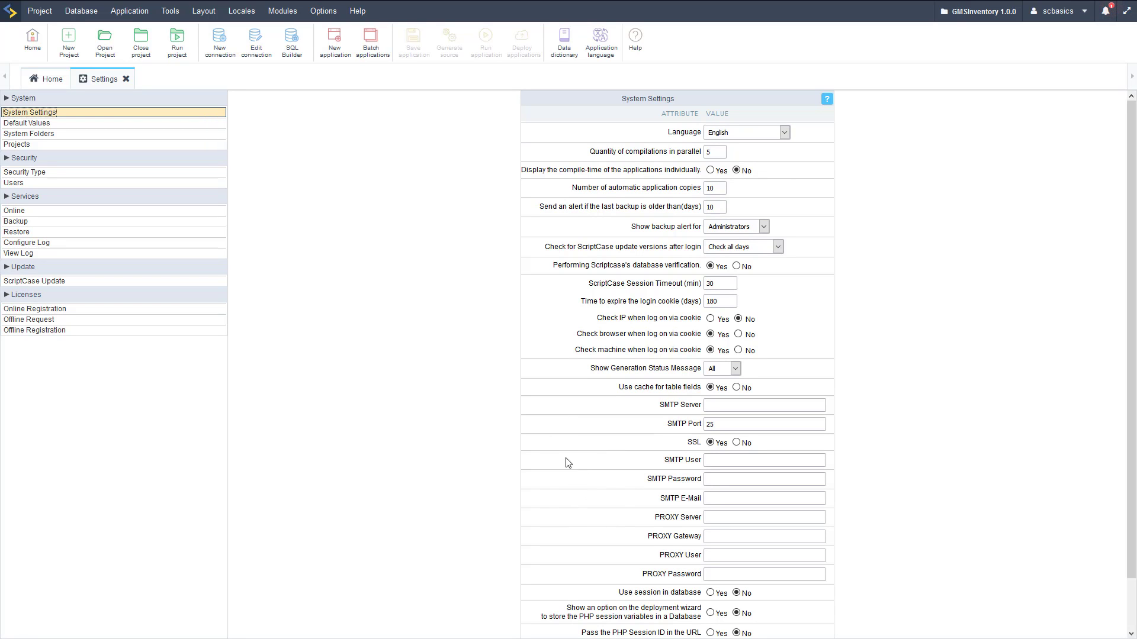